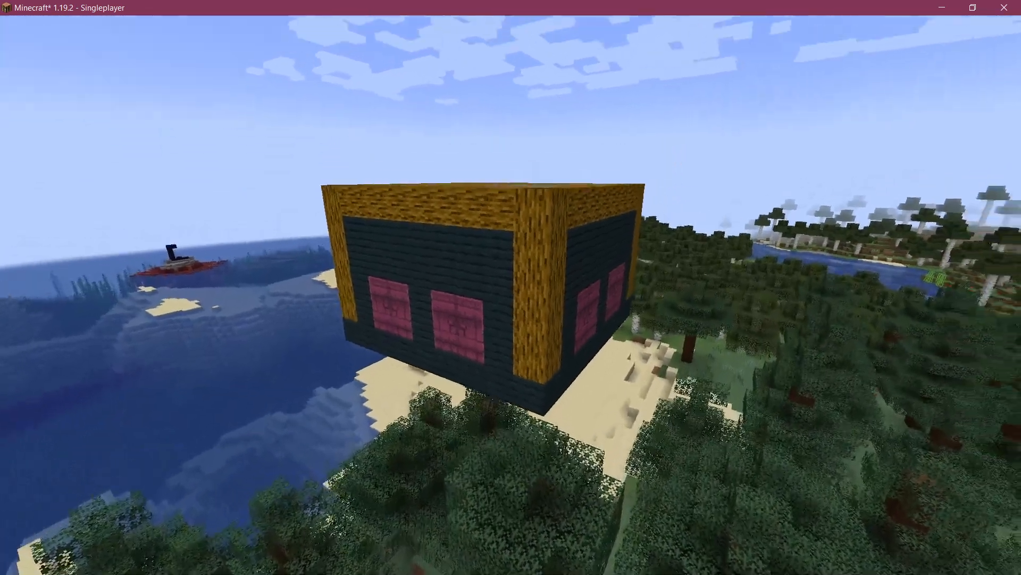
mouse_move(511, 287)
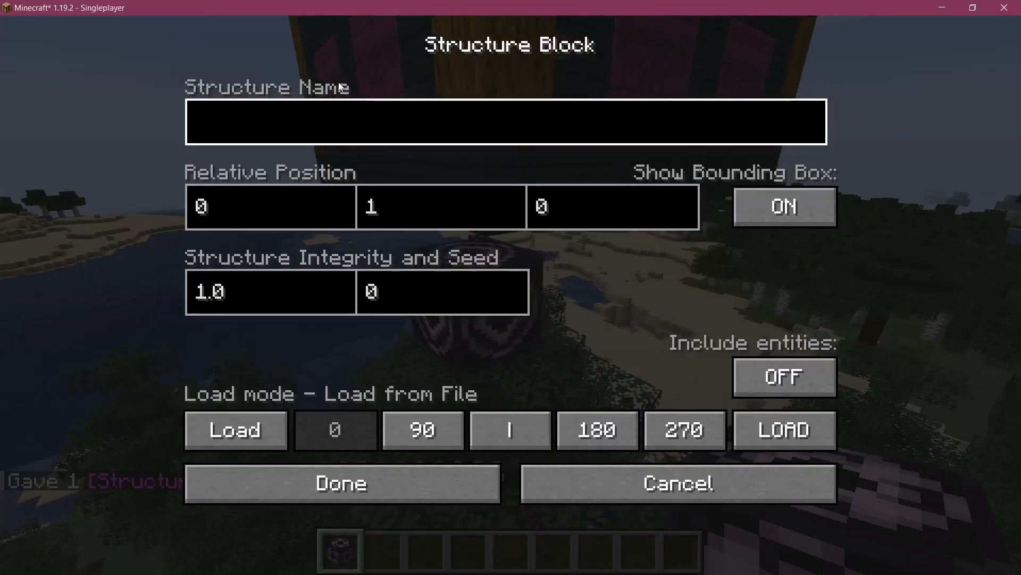
Name the structure block tutorialmod:kaupen_house.
text(tutorialmod:kaupen)
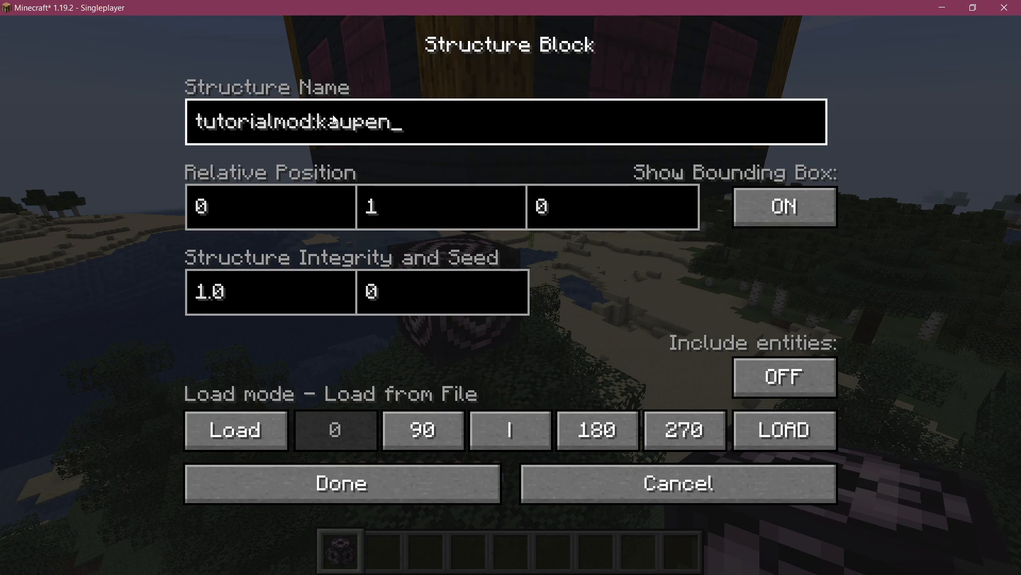
text(house)
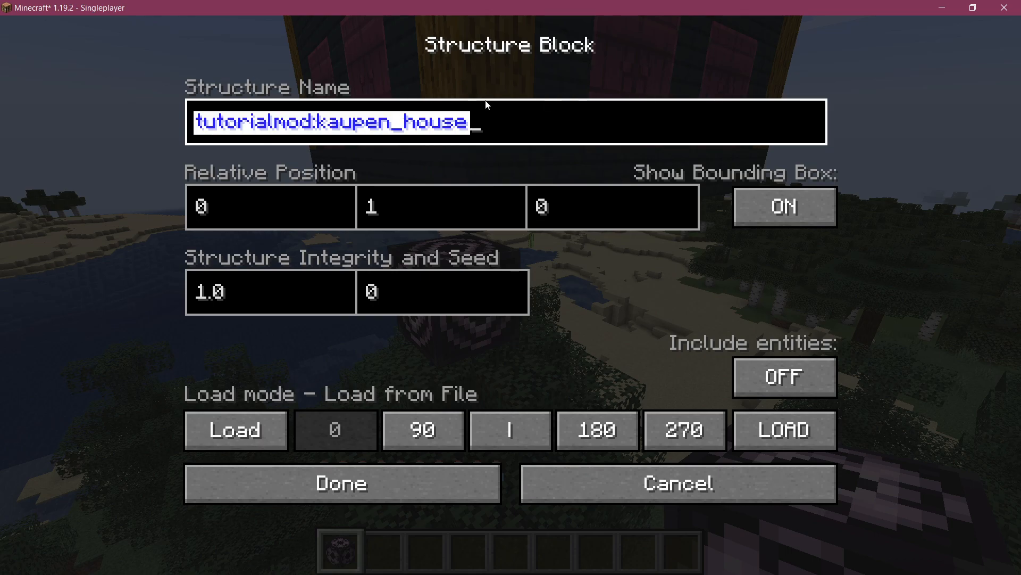
click(235, 430)
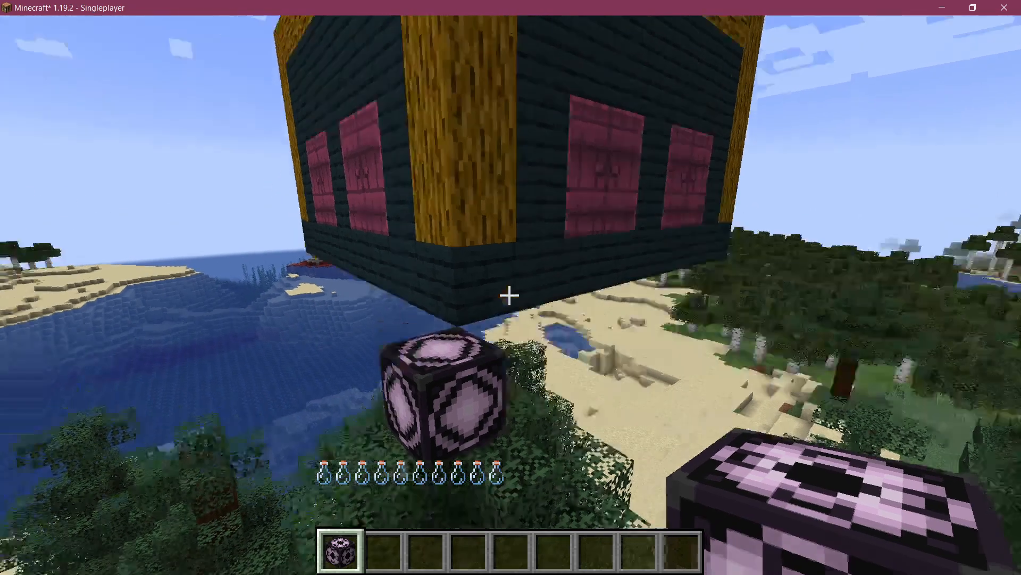
mouse_move(510, 295)
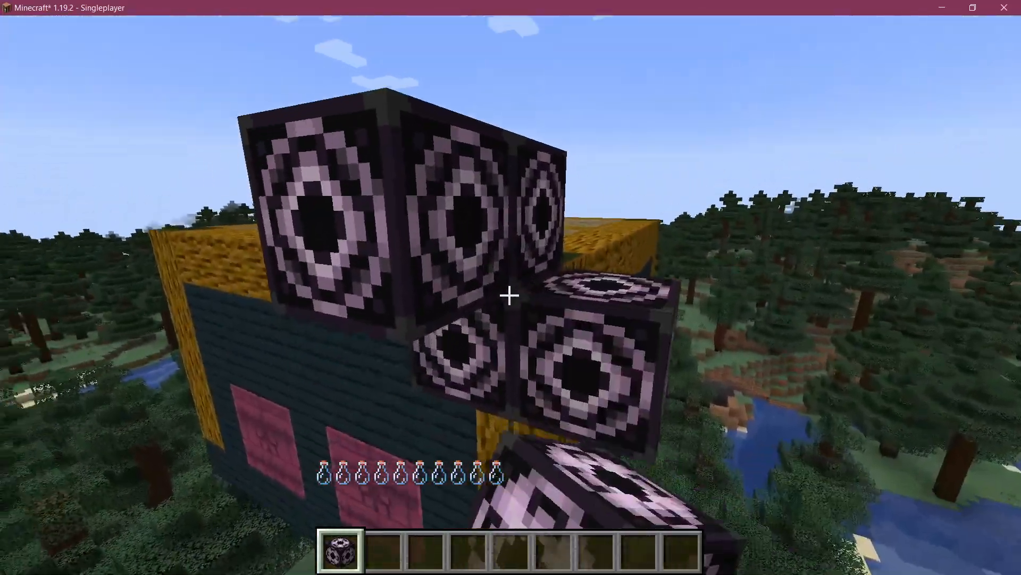
Set up the corner marker block and detect the house's size in Save mode.
right_click(508, 296)
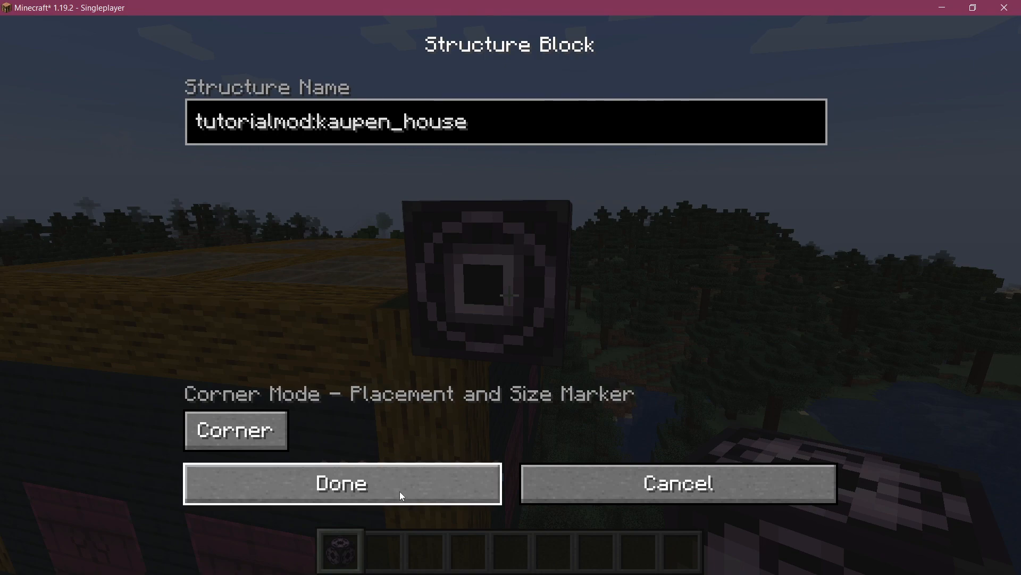
click(341, 482)
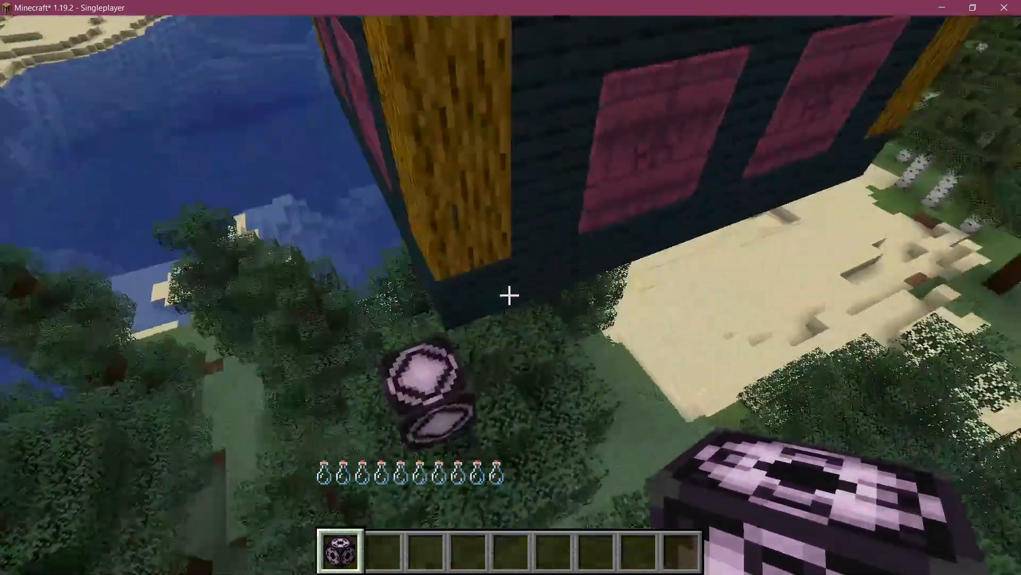
right_click(508, 295)
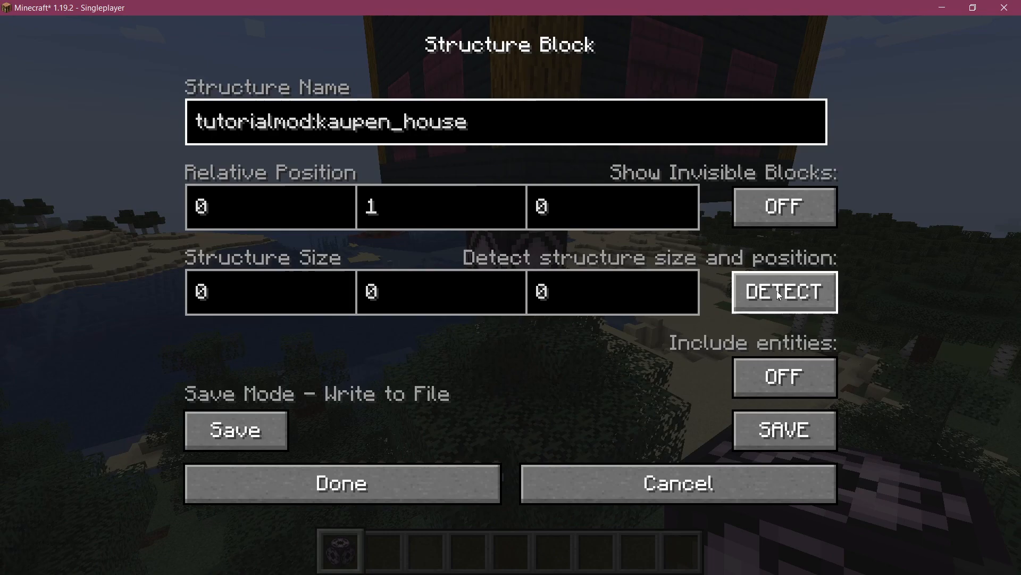
click(784, 291)
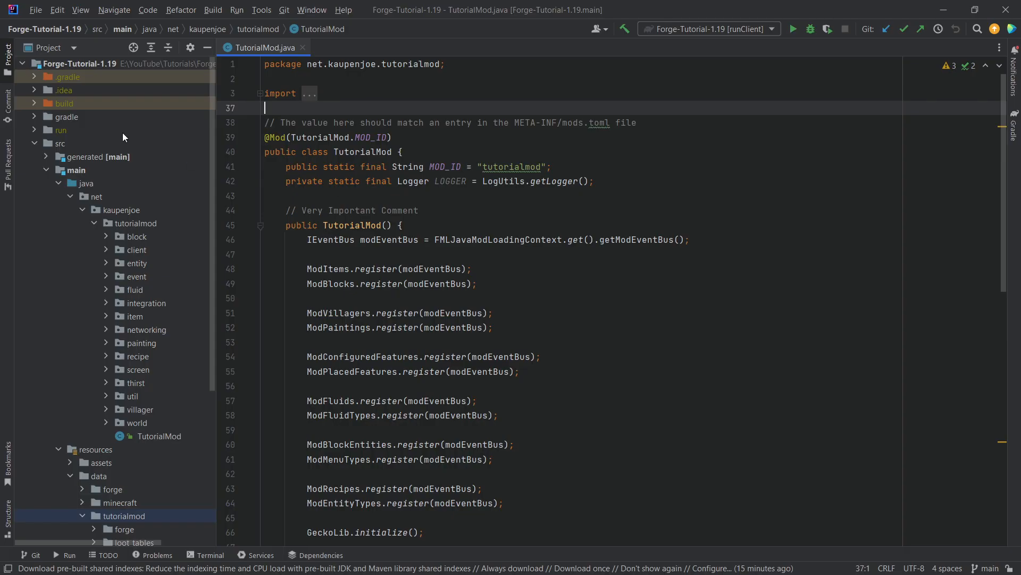
Copy the saved structures folder with kaupen_house.nbt from run/saves into resources/data/tutorialmod.
click(61, 130)
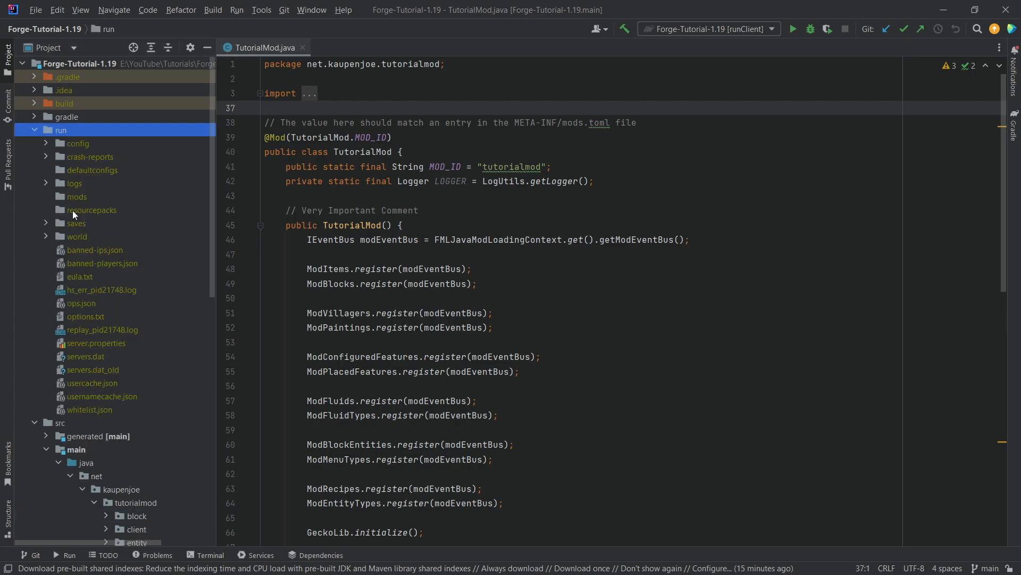
click(76, 222)
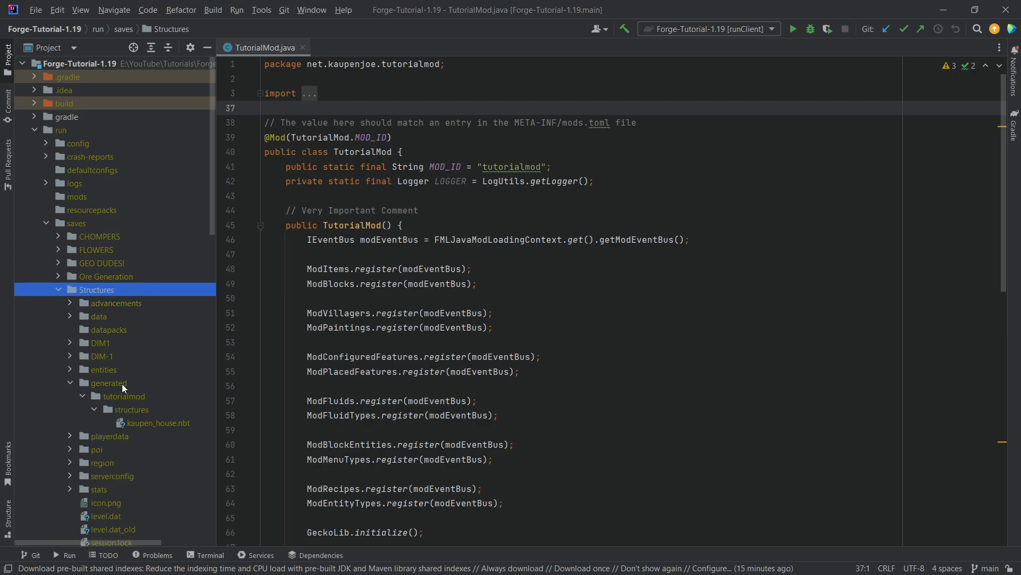
click(159, 421)
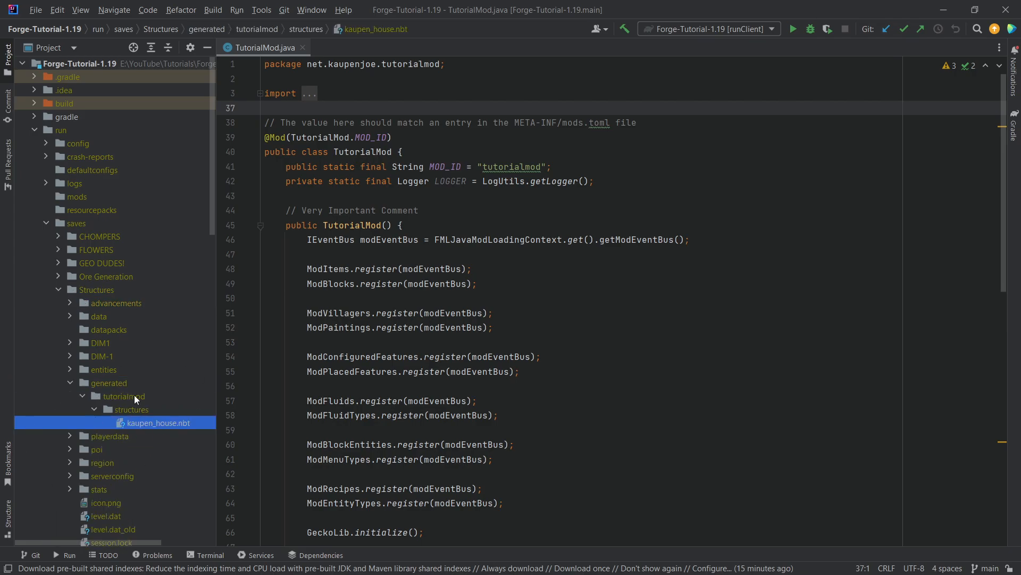
click(131, 409)
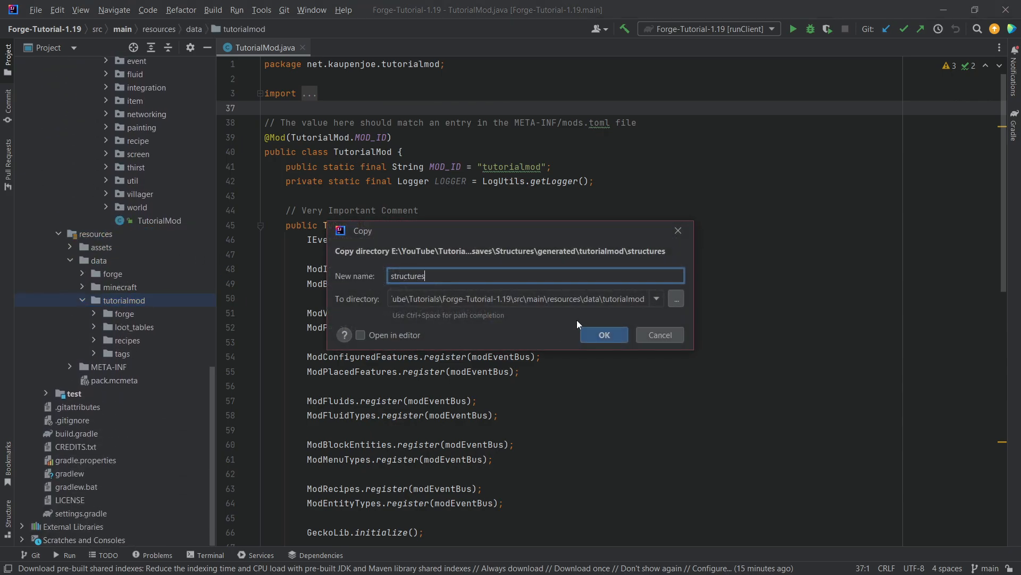
click(602, 334)
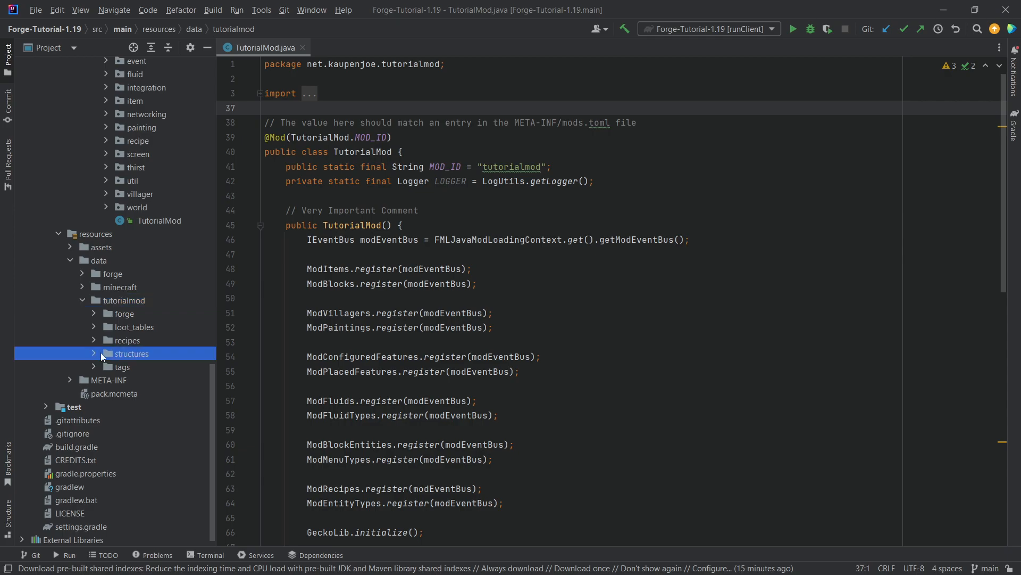
click(130, 354)
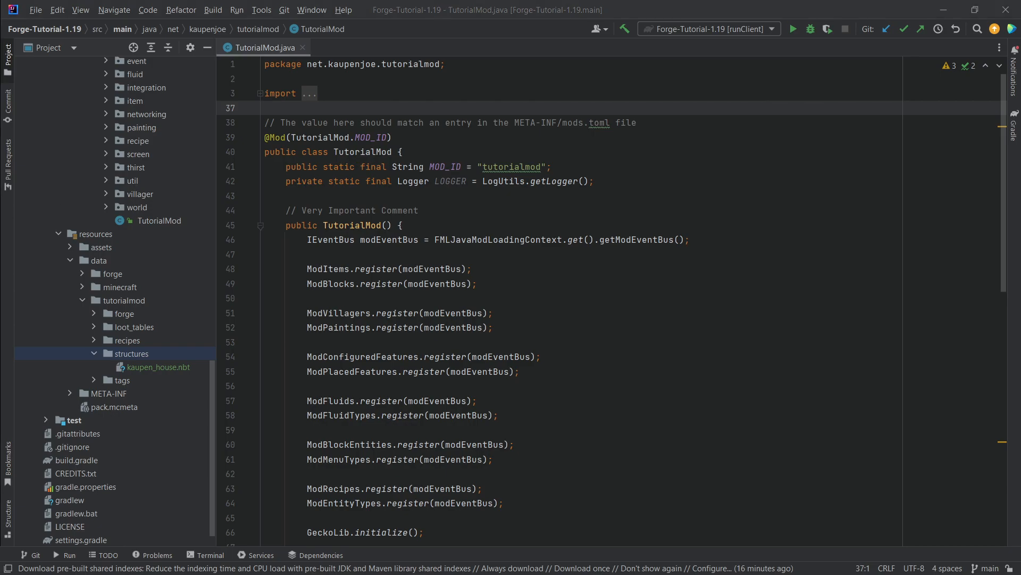
mouse_move(7, 330)
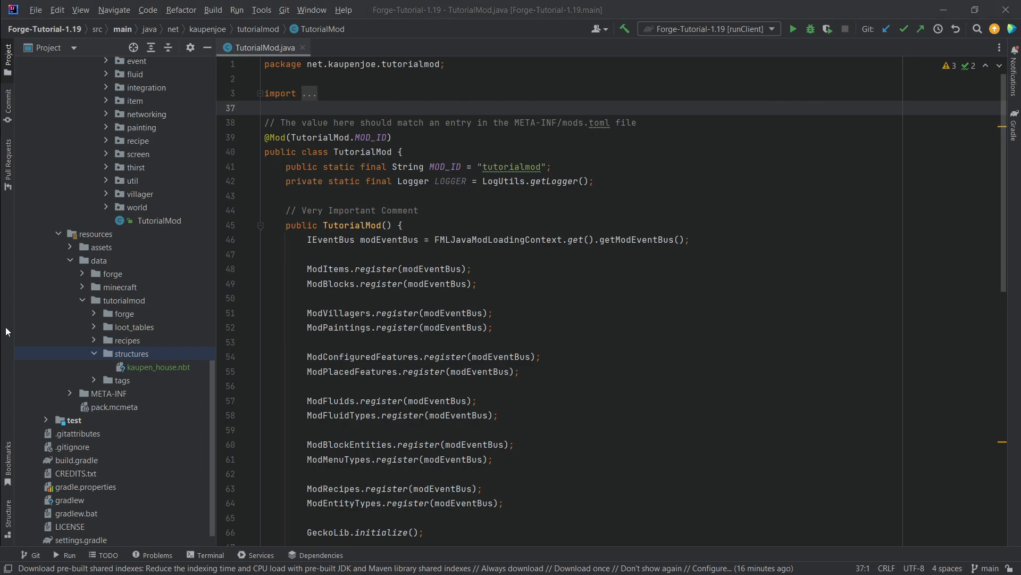
Create the worldgen/biome/has_structure directory under tags, renaming it to fix the name.
click(121, 380)
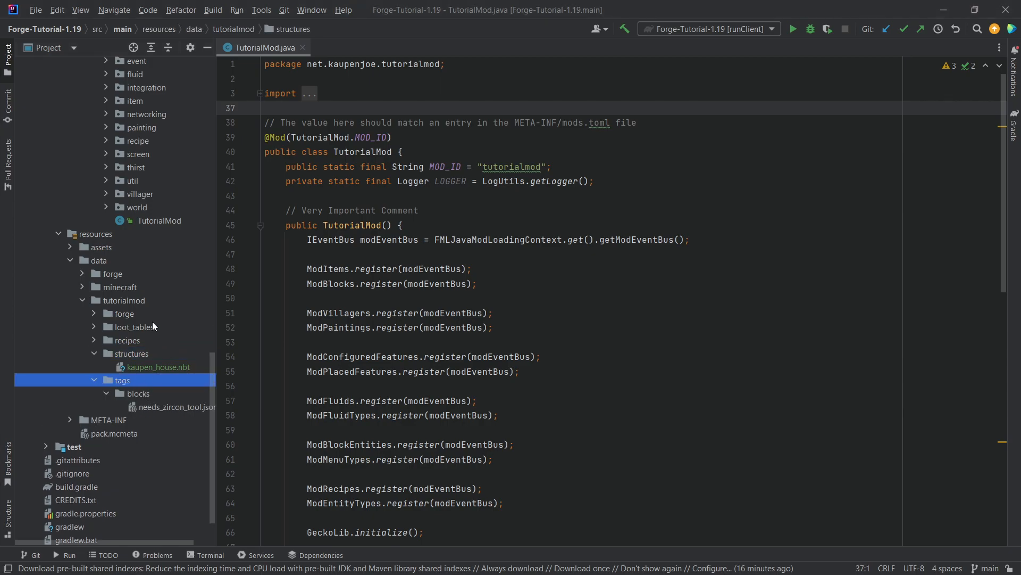
click(122, 380)
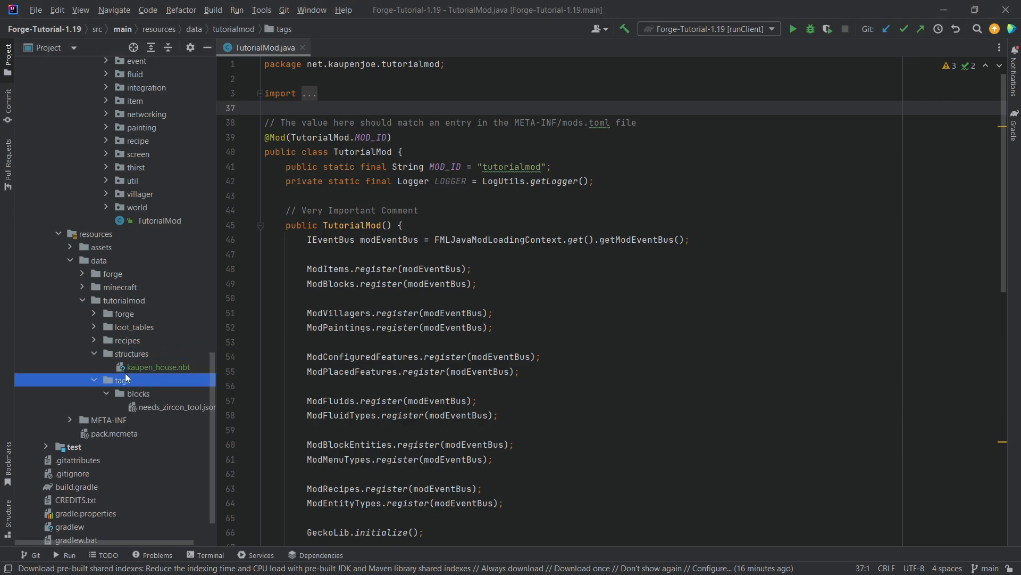
click(99, 261)
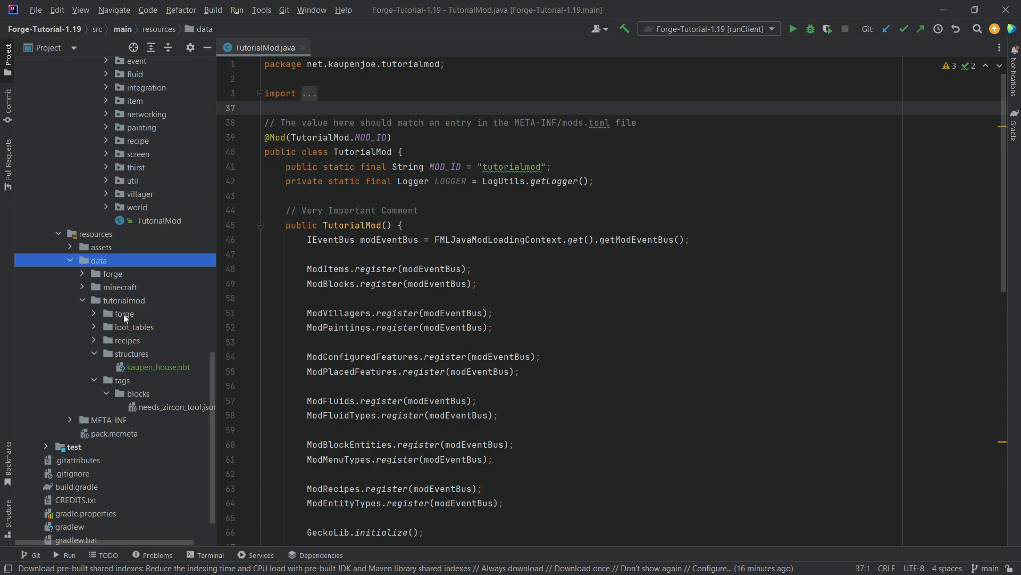
right_click(124, 380)
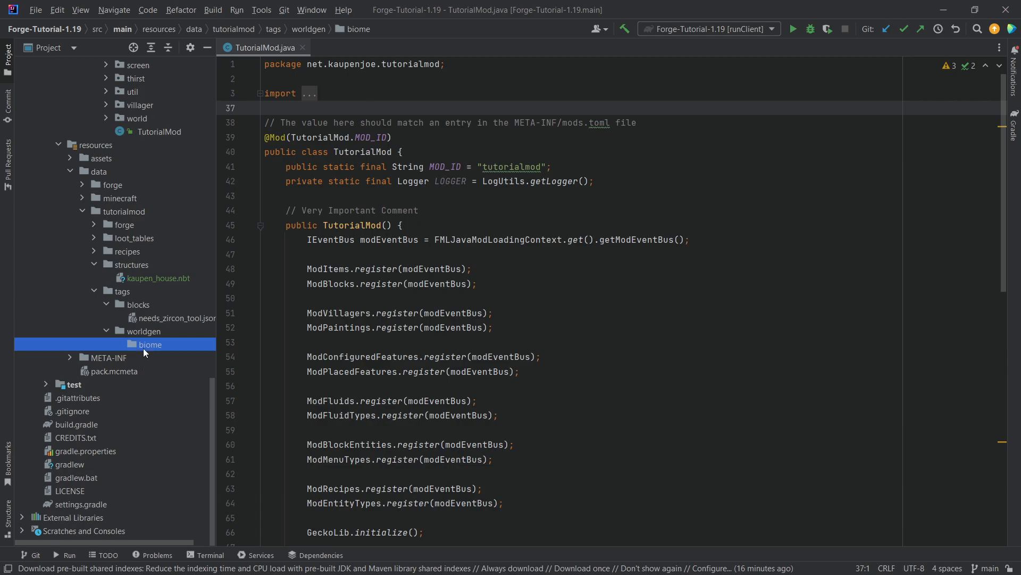
text(H)
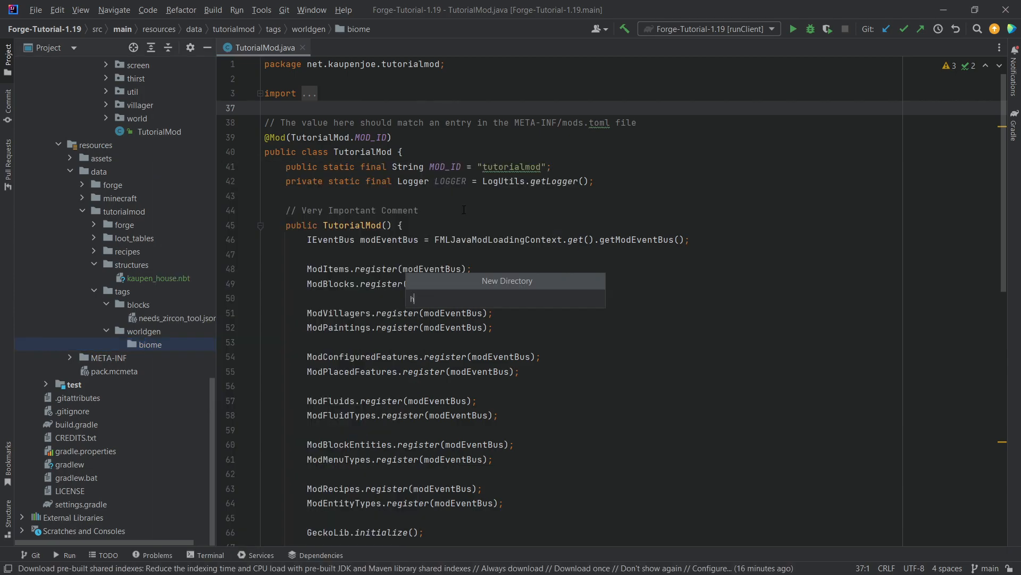
text(as_structrue)
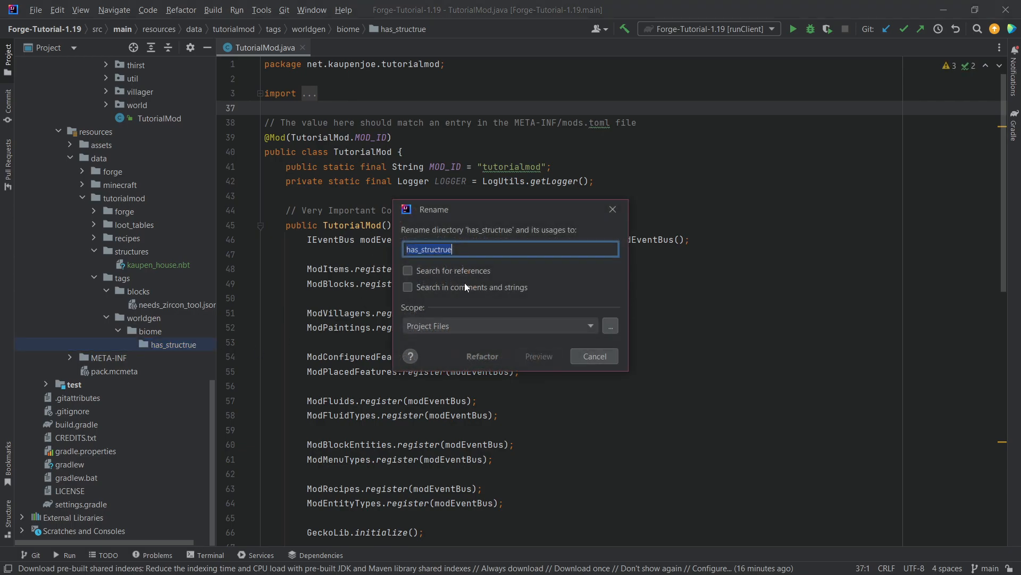
click(593, 356)
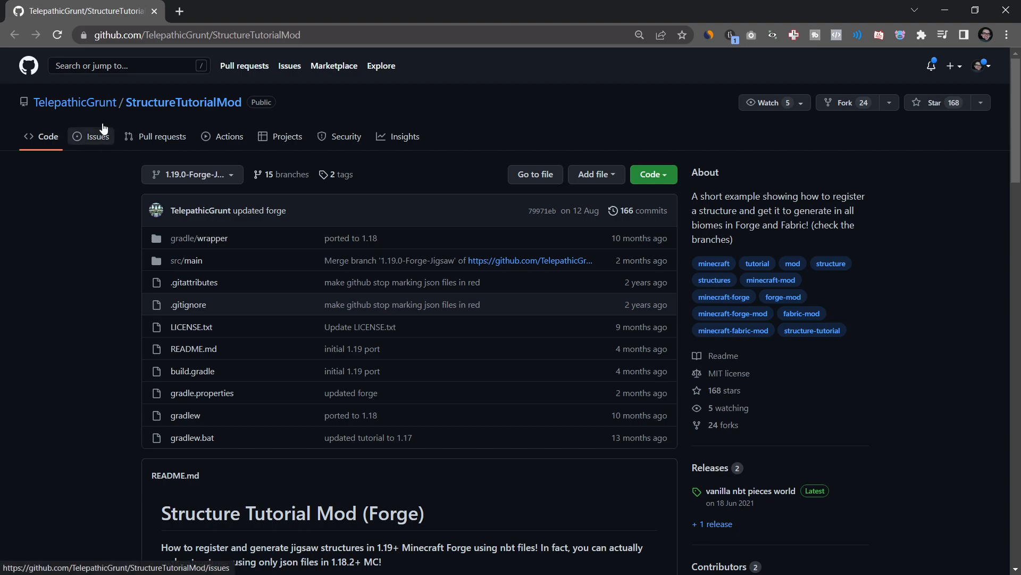
mouse_move(101, 235)
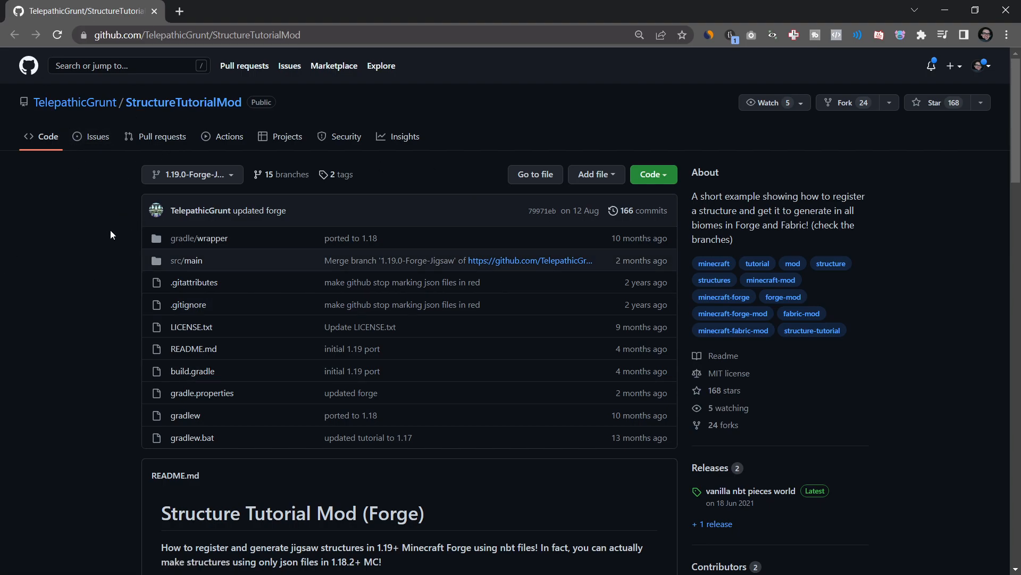
mouse_move(53, 280)
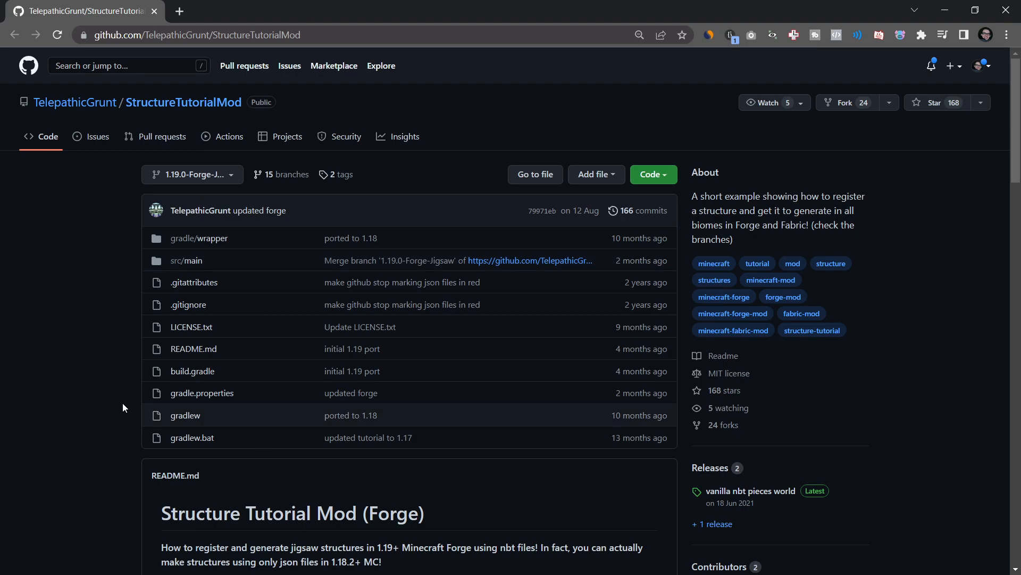
mouse_move(93, 330)
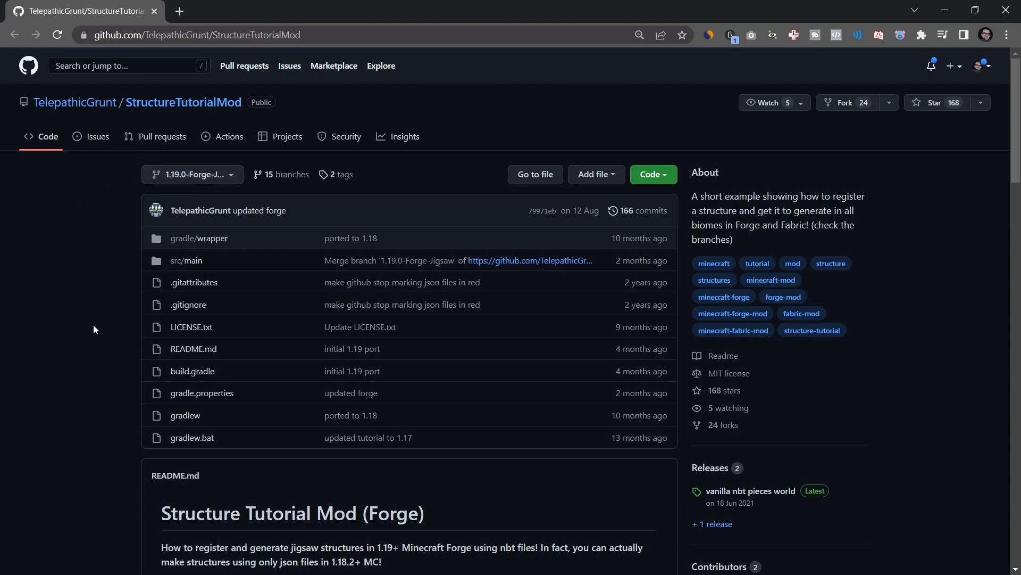
mouse_move(197, 298)
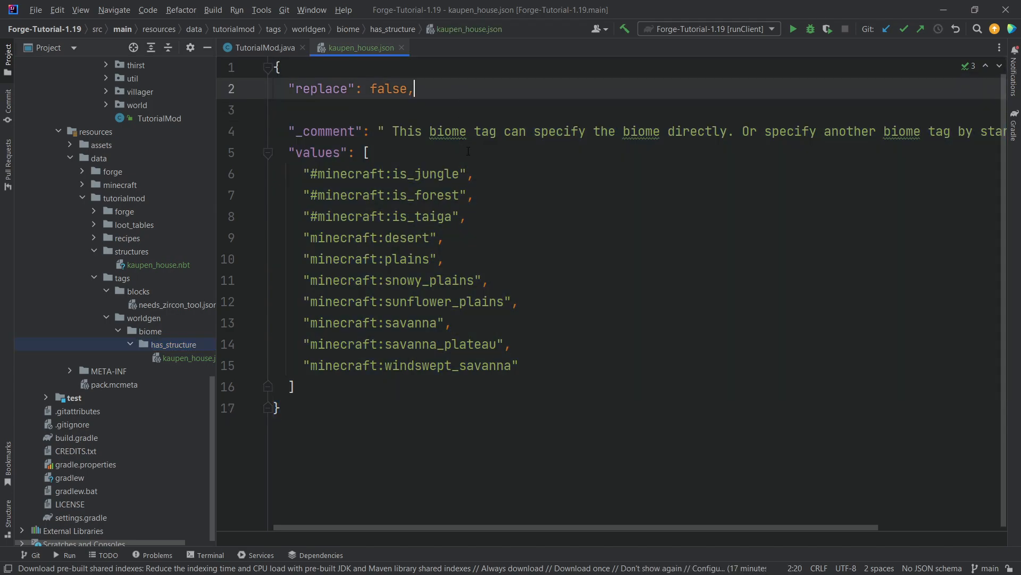
Select the kaupen_house.json biome tag file in has_structure.
click(192, 356)
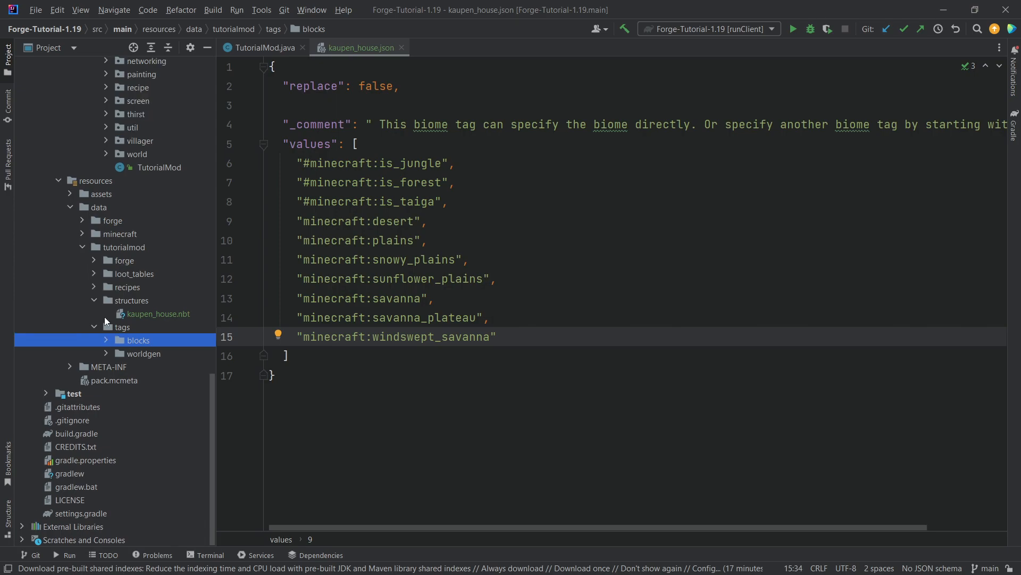
Create a worldgen folder under resources/data/tutorialmod.
click(124, 246)
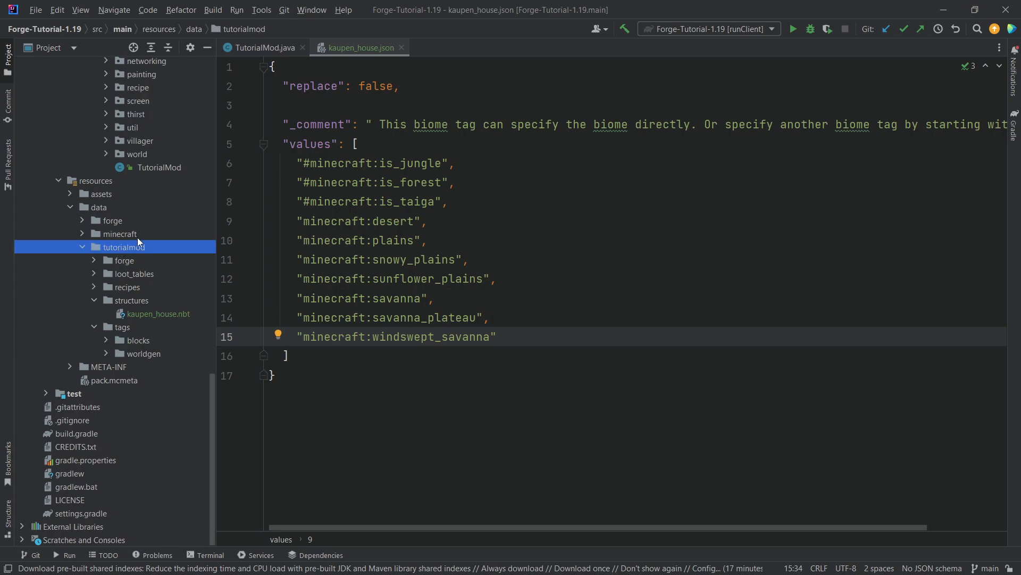
mouse_move(139, 242)
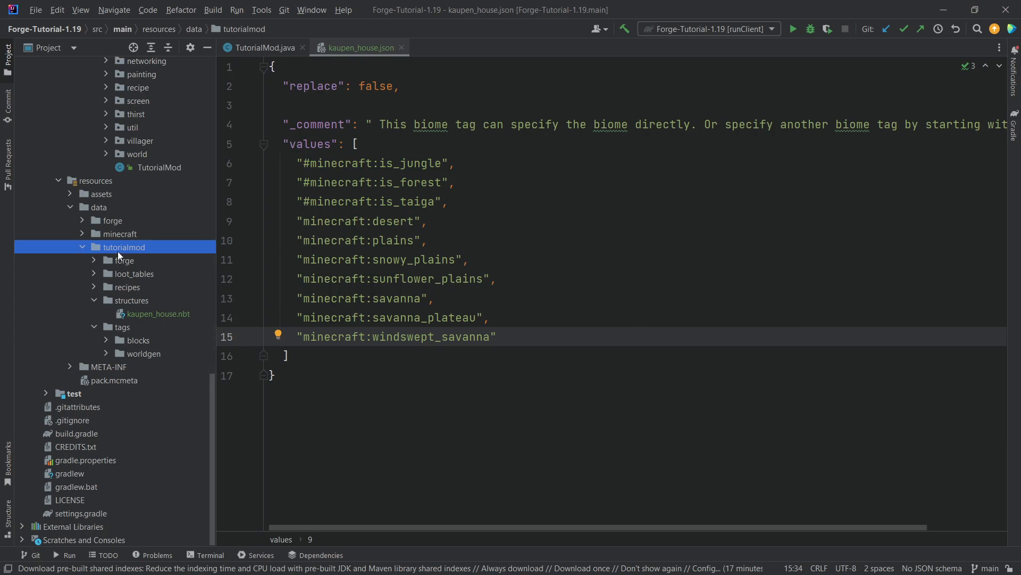
click(96, 180)
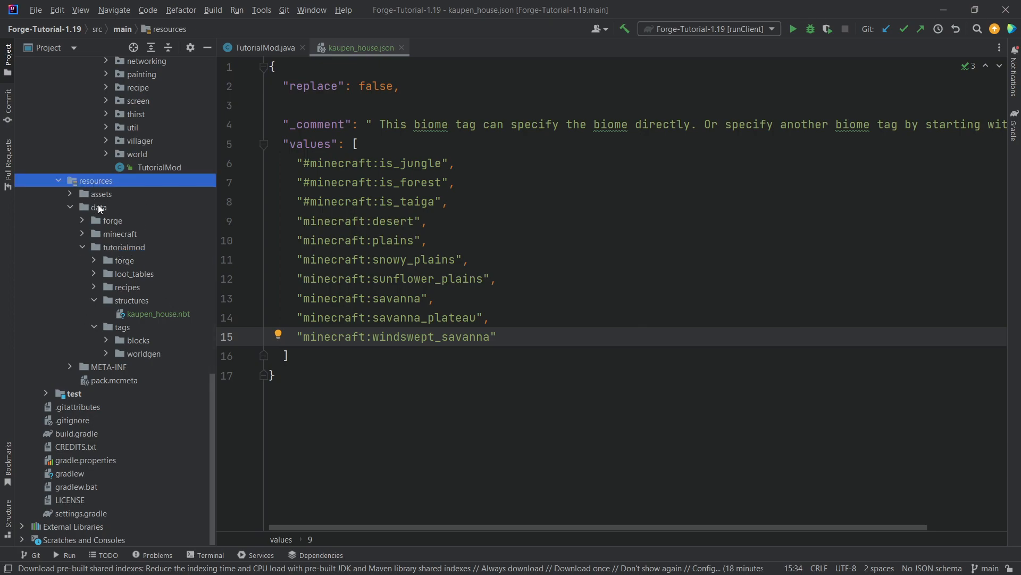
click(122, 247)
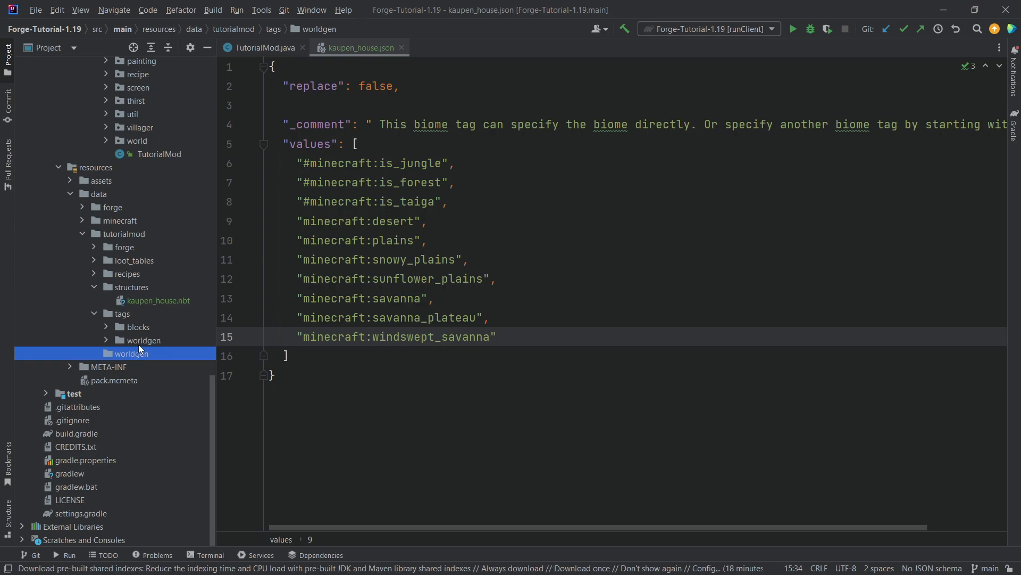
click(142, 339)
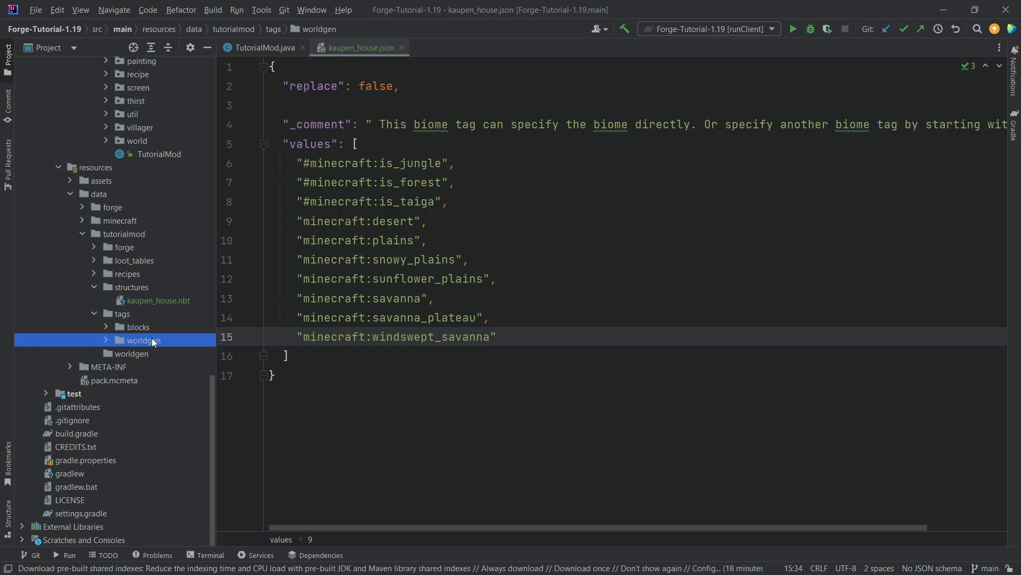
click(121, 313)
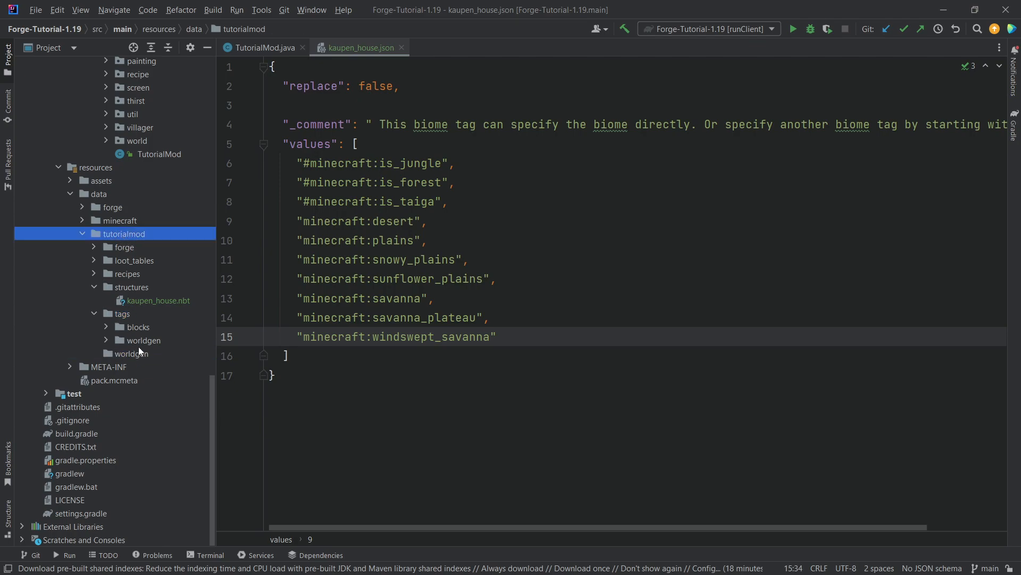
click(132, 354)
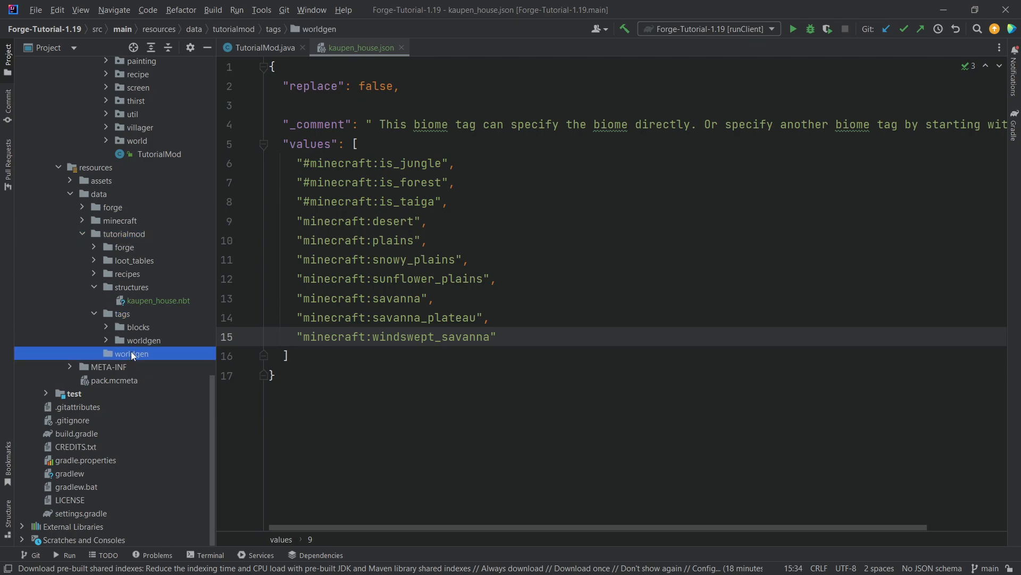
click(143, 340)
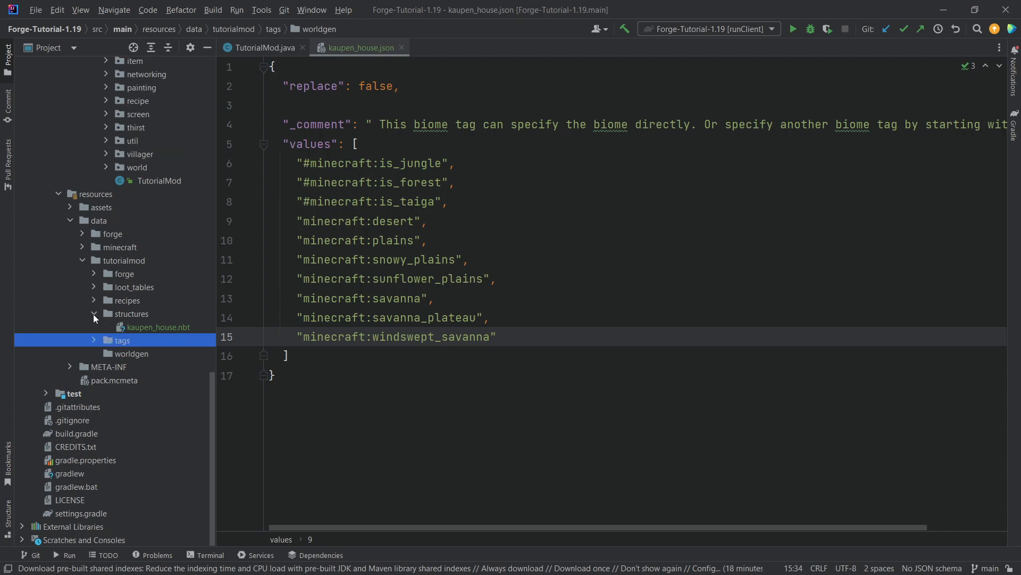
Add structure, structure_set and template_pool subfolders inside worldgen.
click(131, 353)
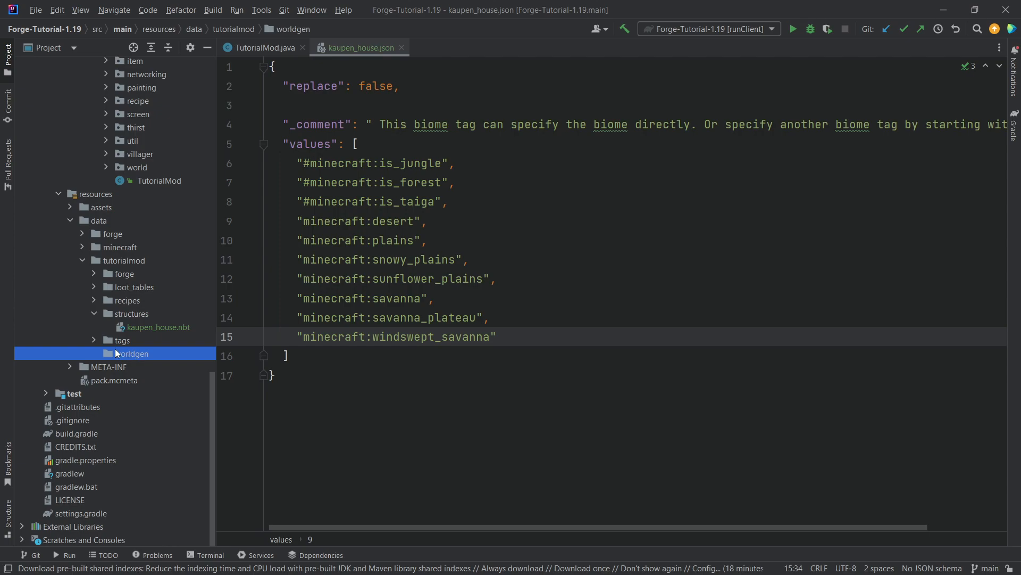
mouse_move(144, 340)
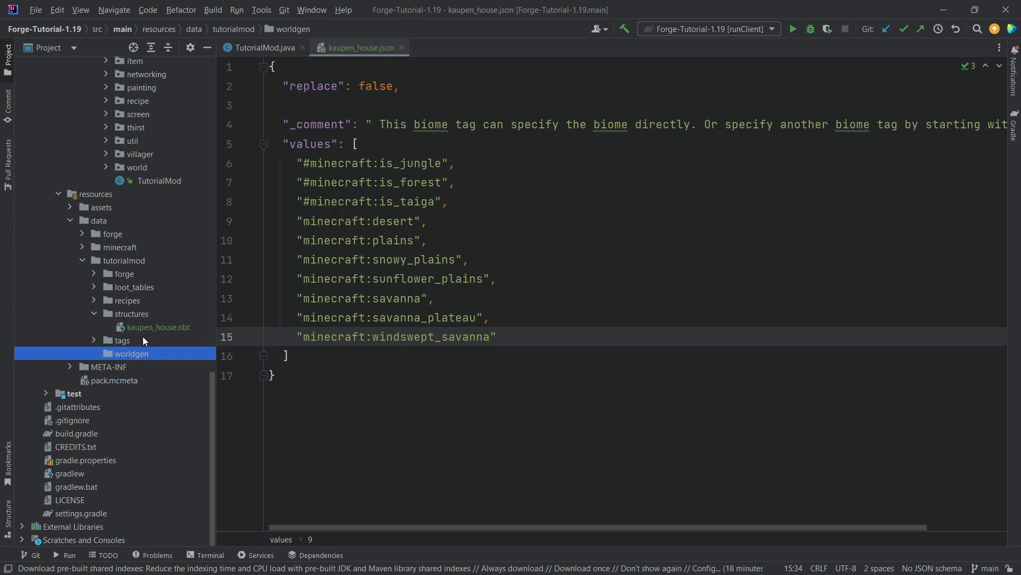
right_click(131, 354)
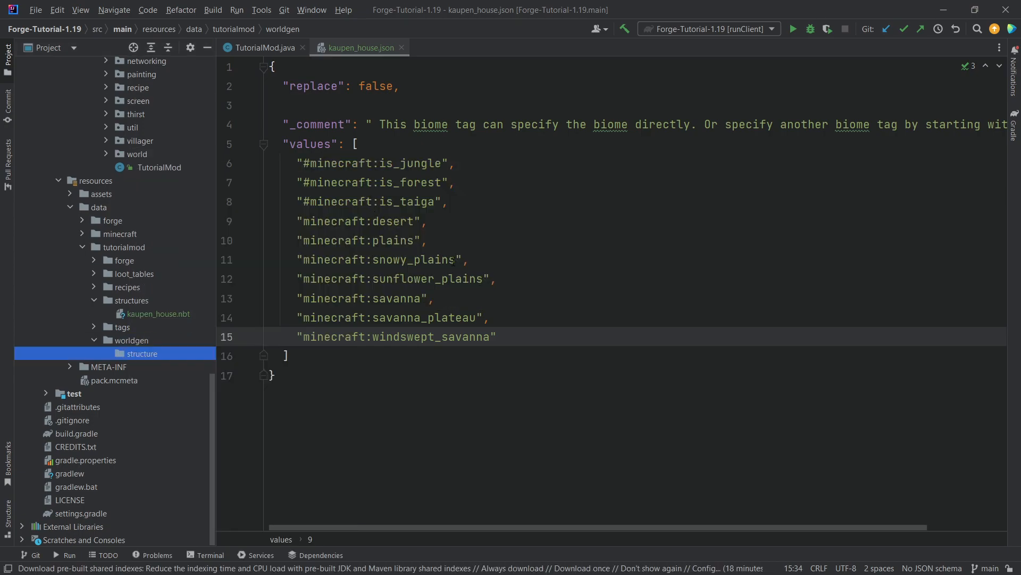
right_click(141, 354)
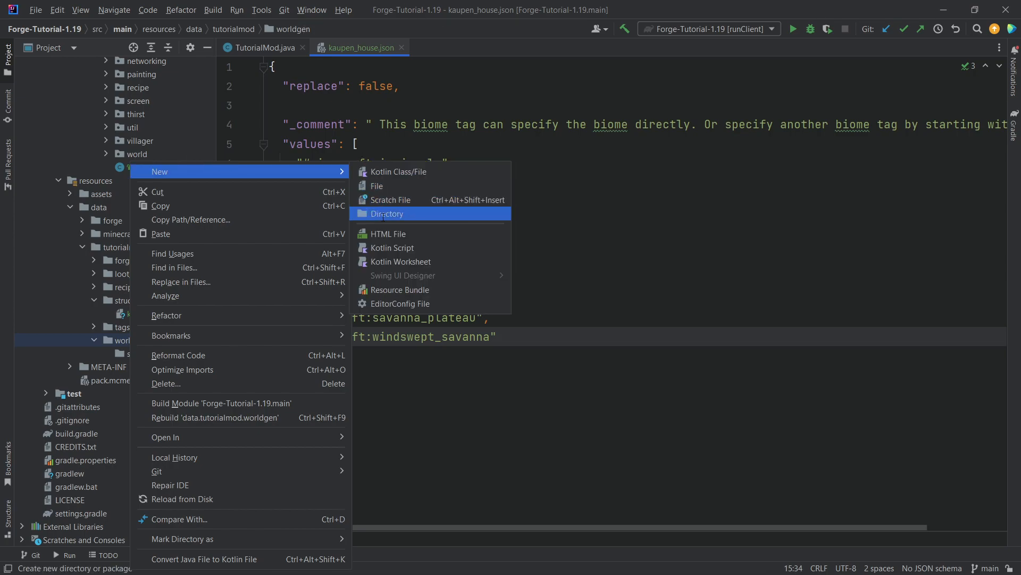
click(386, 213)
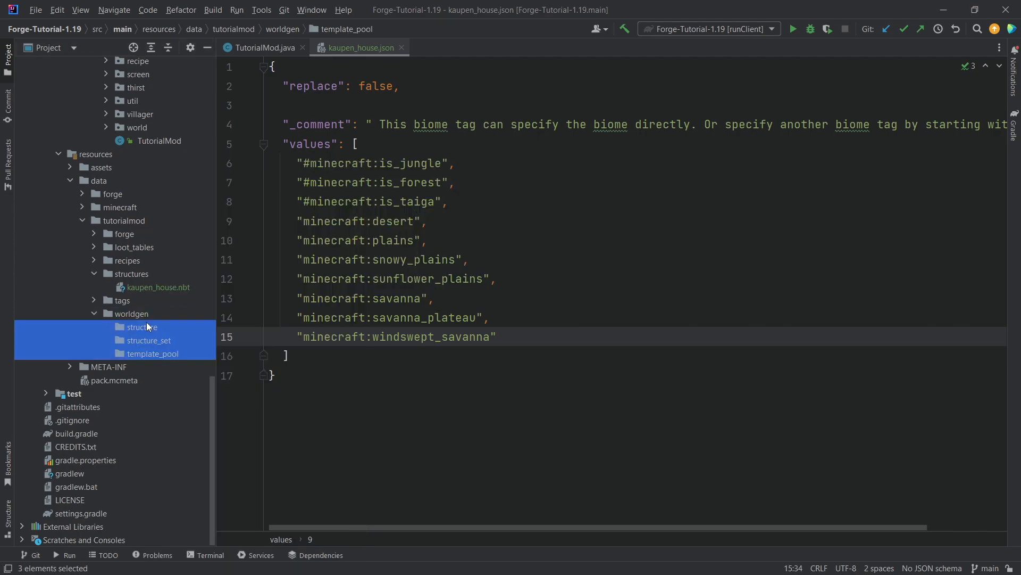
click(141, 326)
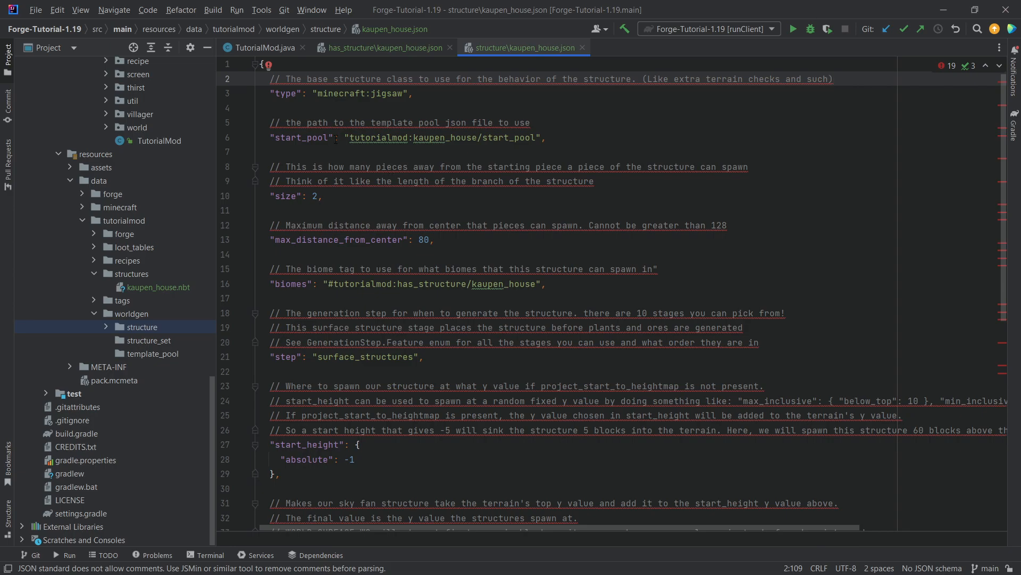
Review the kaupen_house structure JSON's start pool, max distance and biome tag reference.
scroll(down, 3)
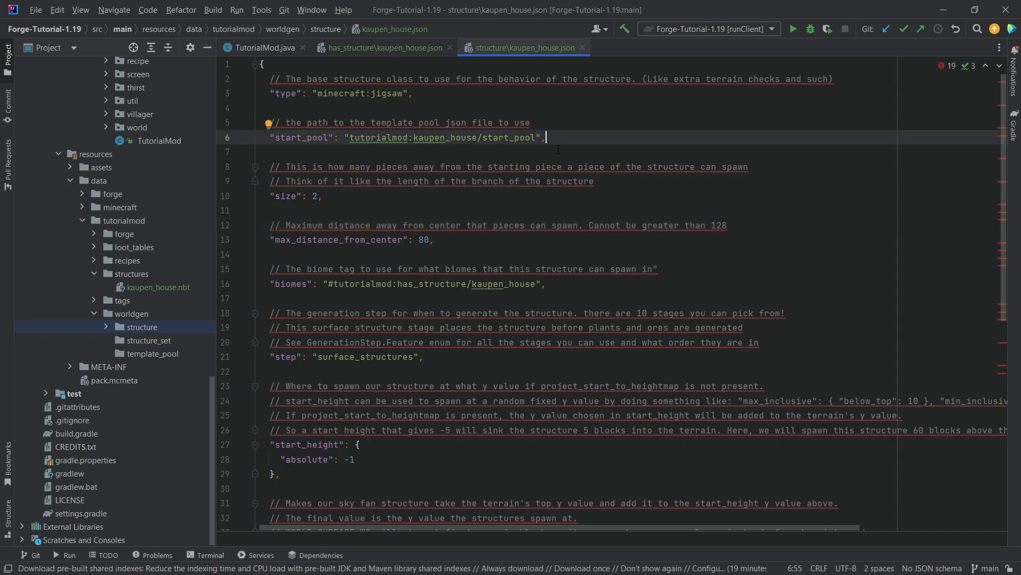
click(441, 137)
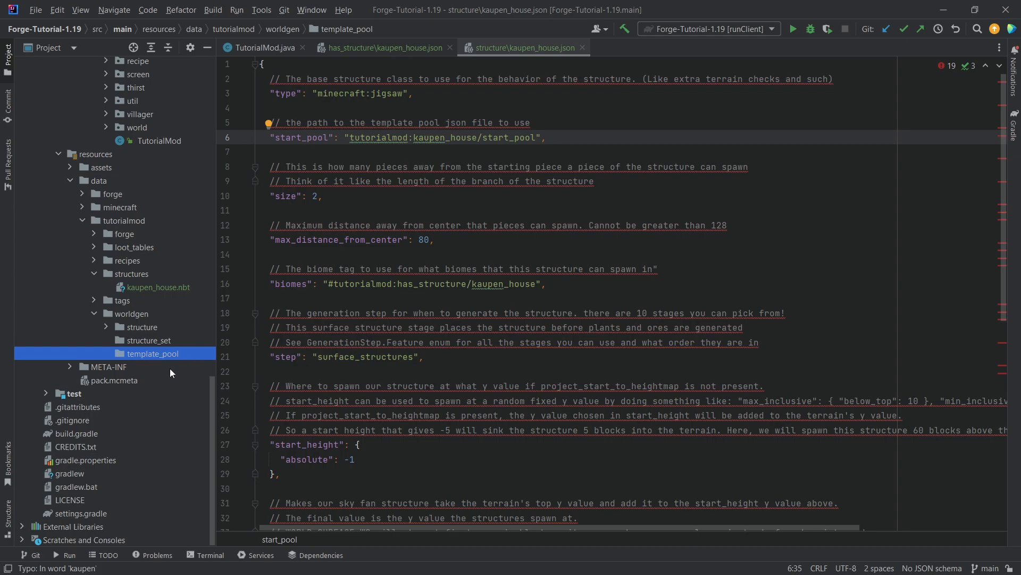
drag(269, 181, 323, 195)
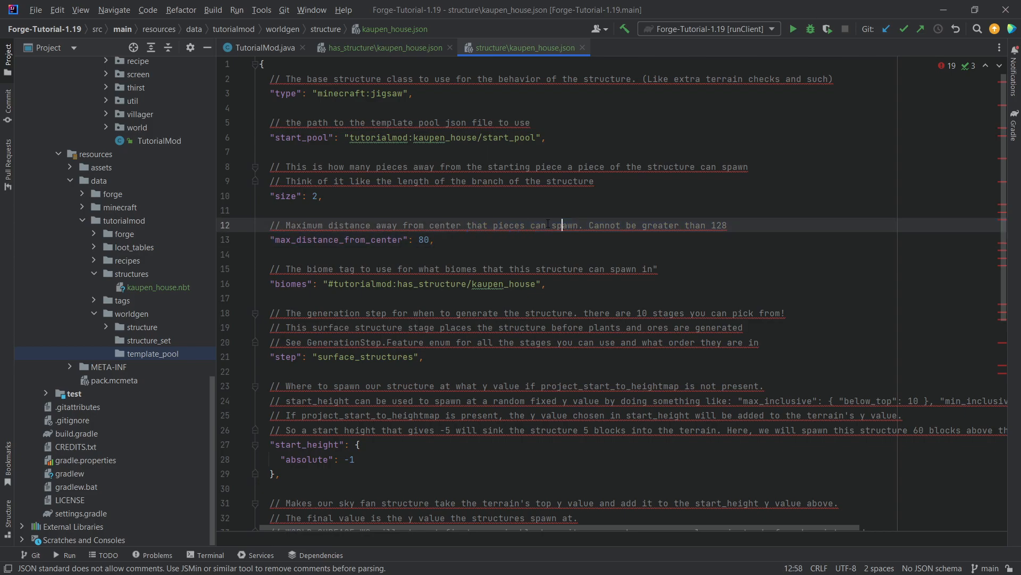
double_click(302, 224)
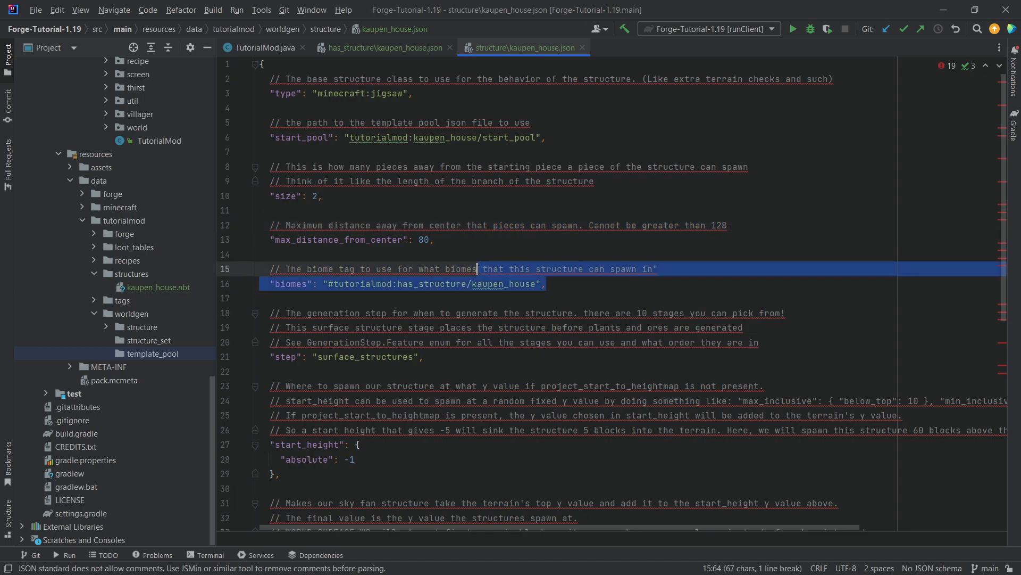
click(95, 300)
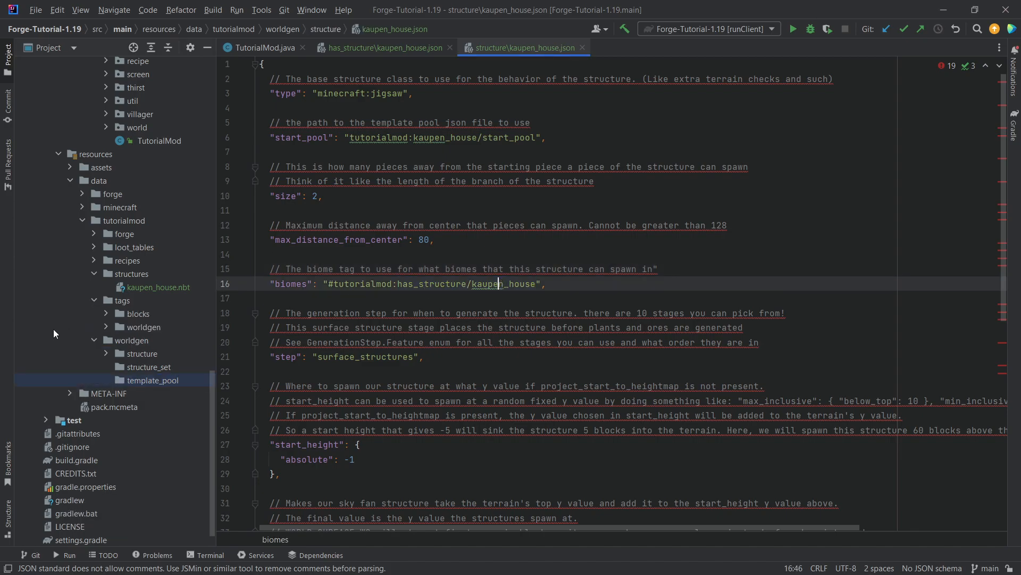
double_click(363, 283)
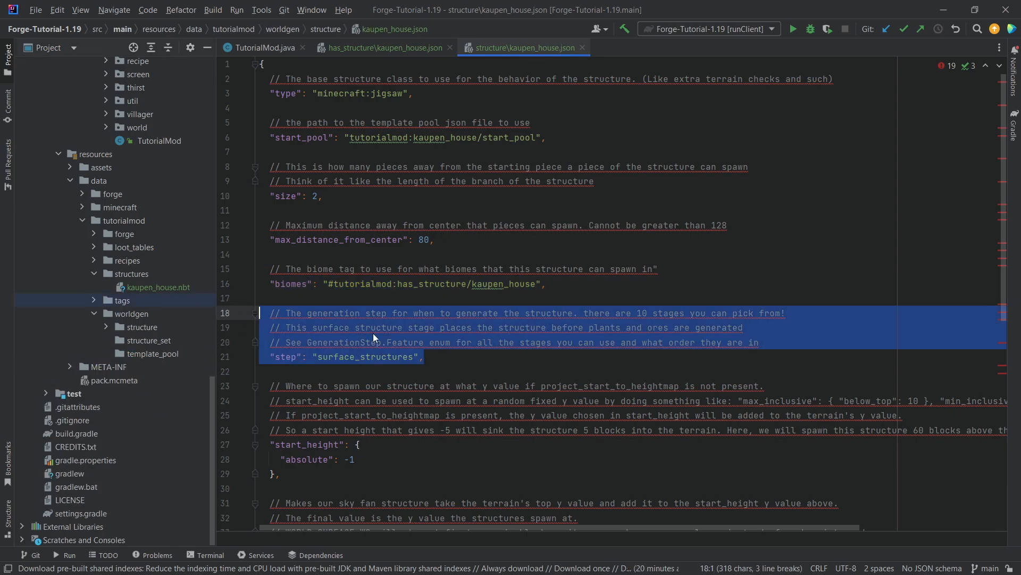
Set start_height absolute to 0 and review the step, heightmap and expansion hack settings.
click(425, 356)
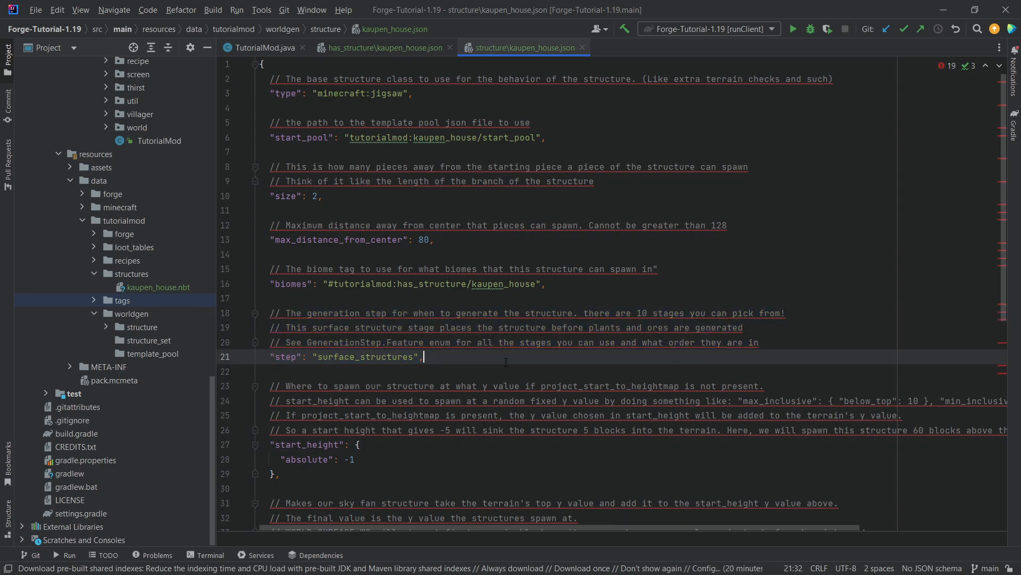
drag(270, 327, 423, 356)
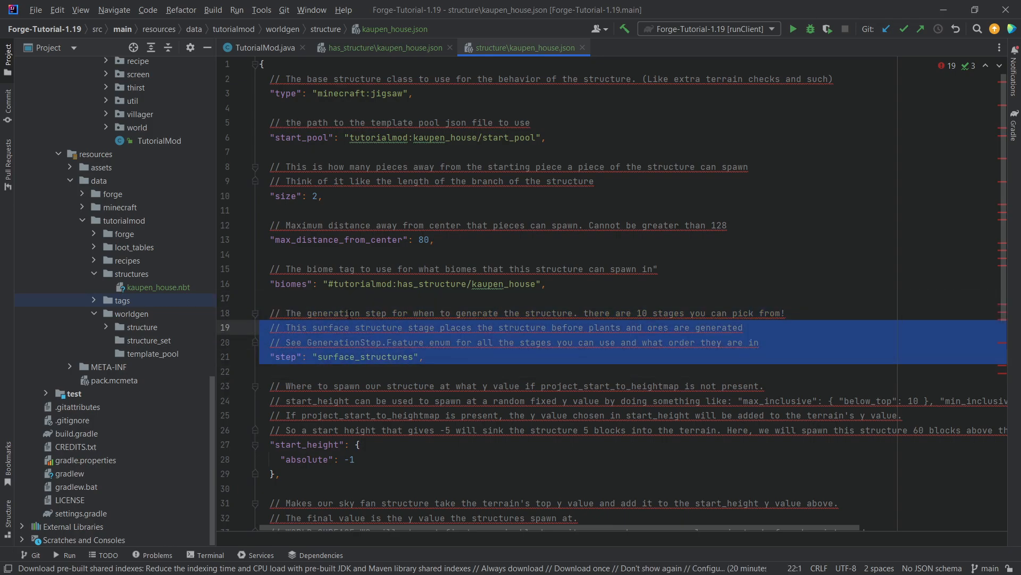
scroll(down, 3)
text(0)
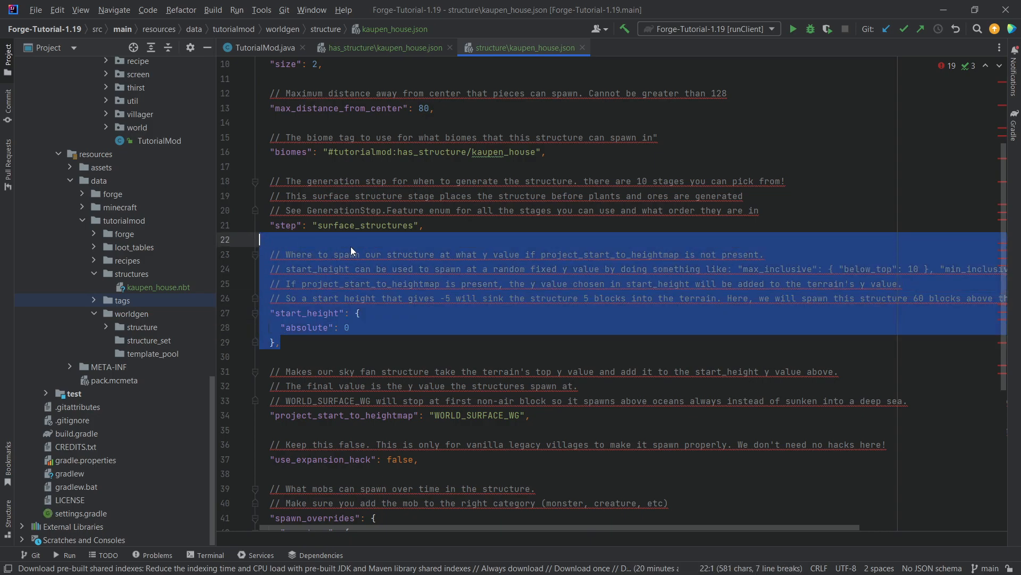
click(350, 327)
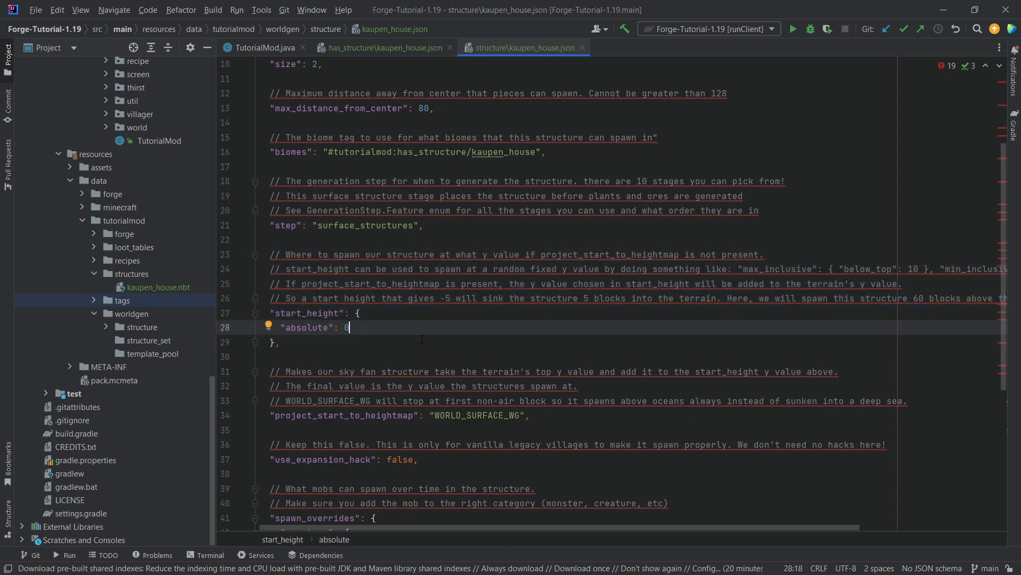
scroll(down, 3)
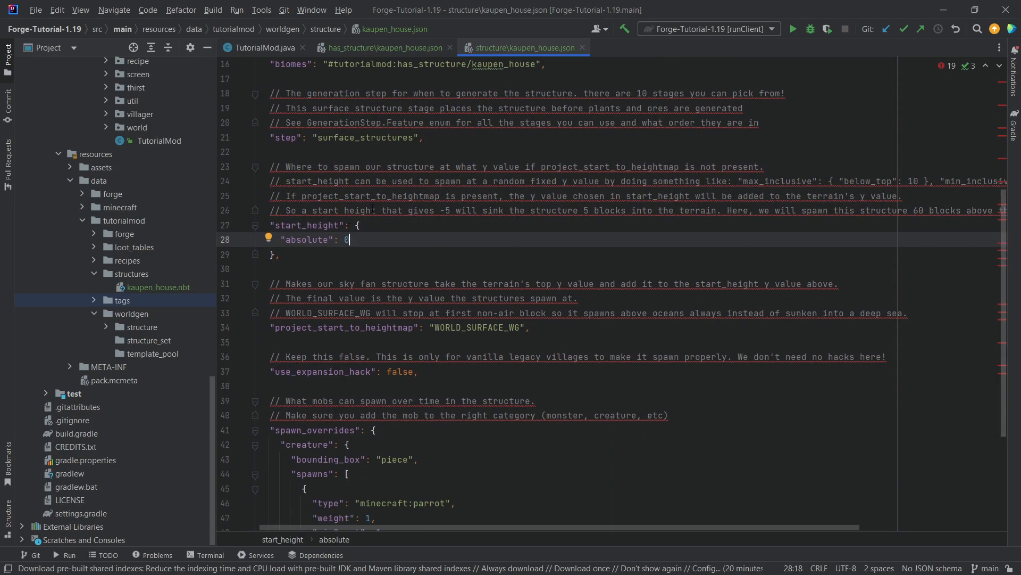
drag(260, 268, 420, 371)
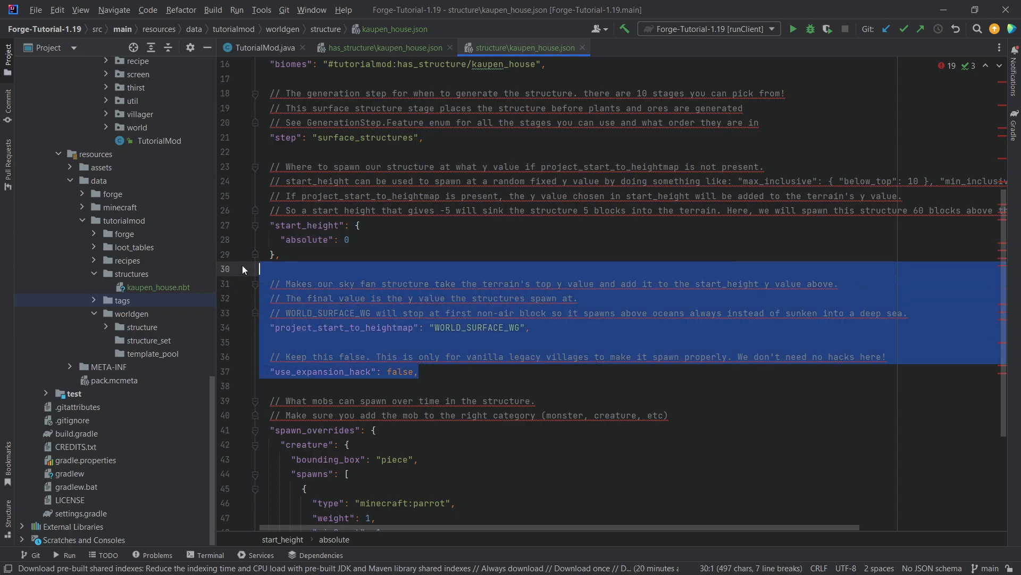
scroll(down, 3)
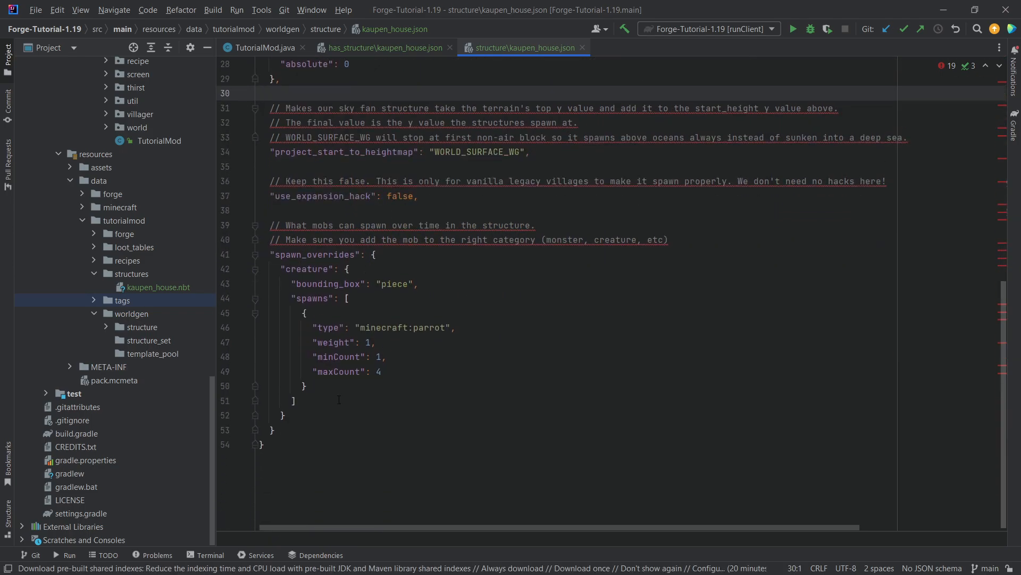
drag(259, 254, 284, 459)
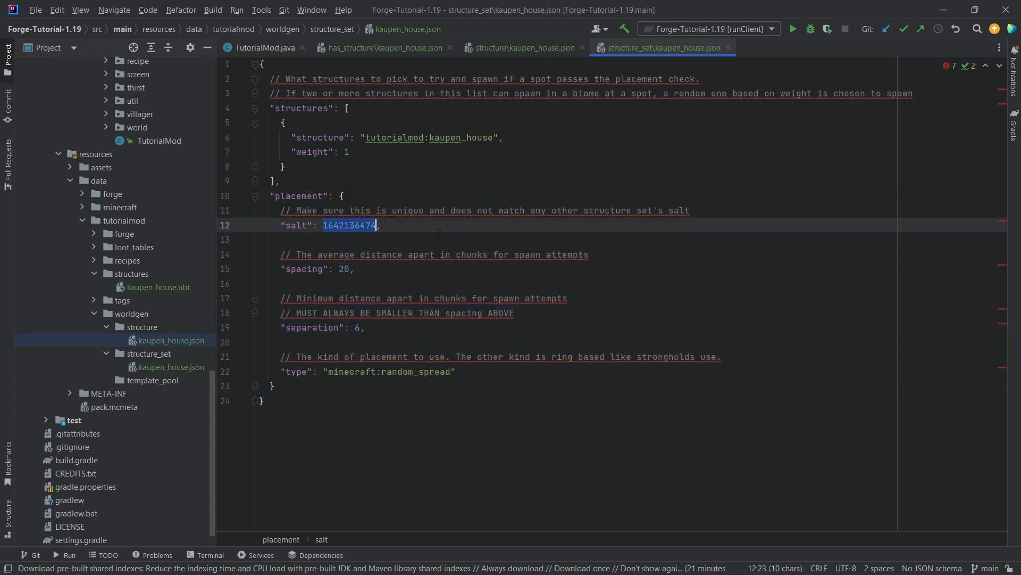
click(332, 224)
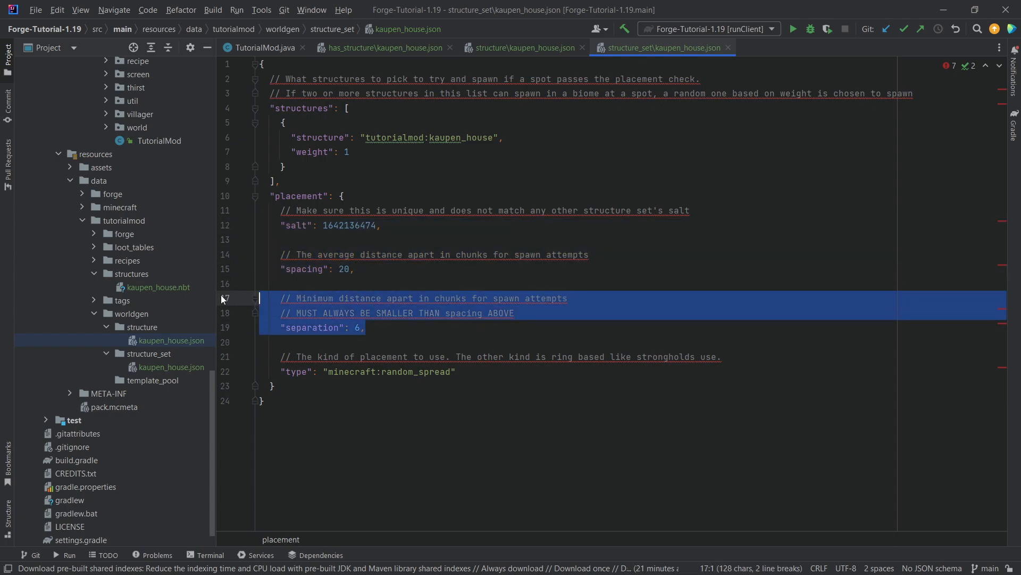
click(407, 298)
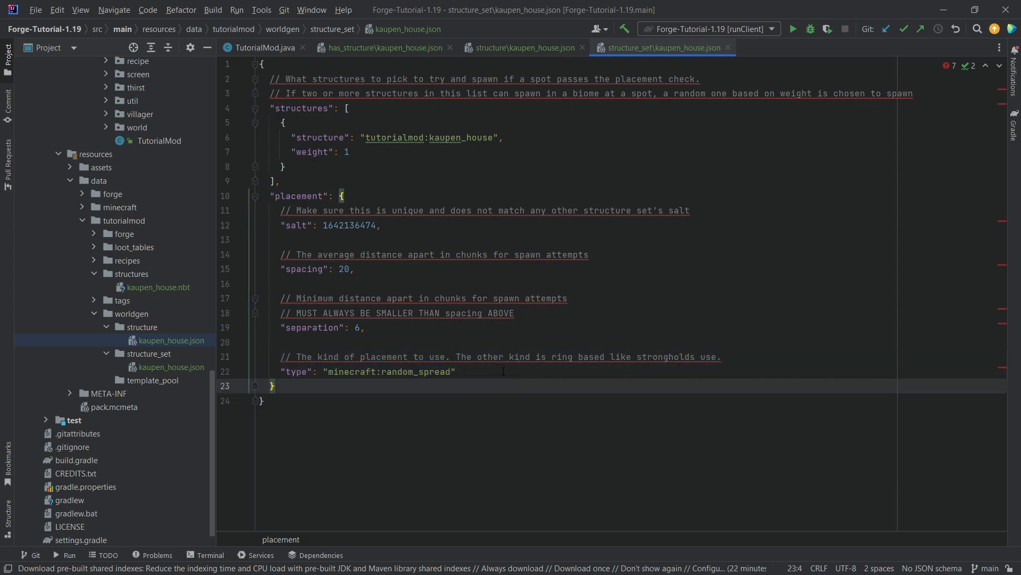
Paste start_pool.json into template_pool/kaupen_house and review its fallback setting.
right_click(149, 353)
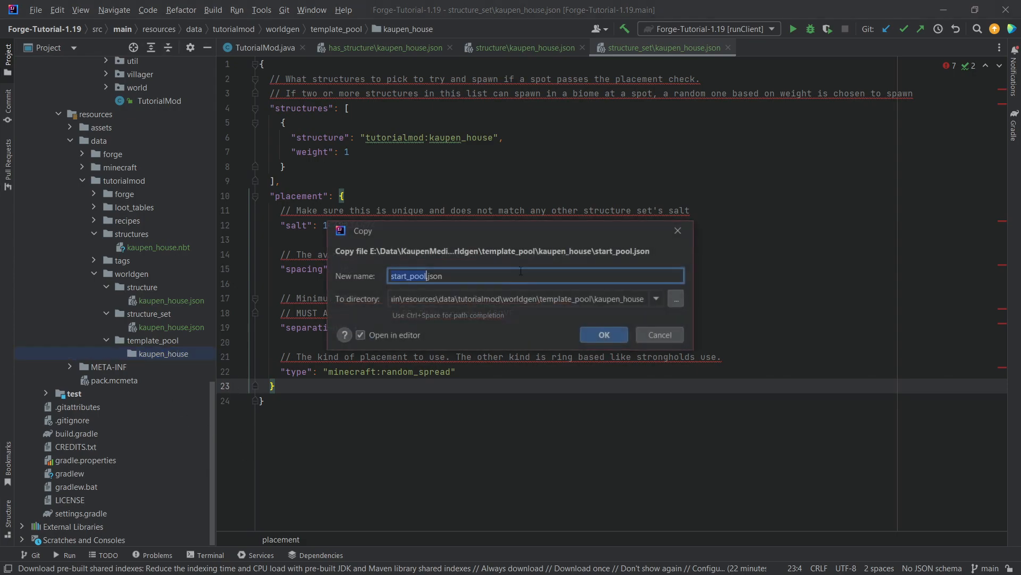
click(603, 334)
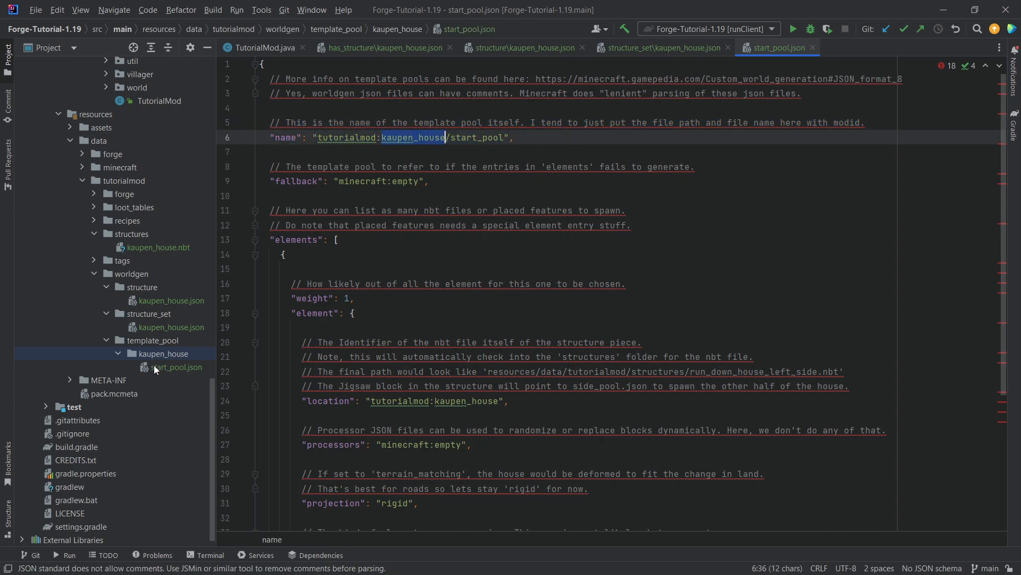
click(178, 366)
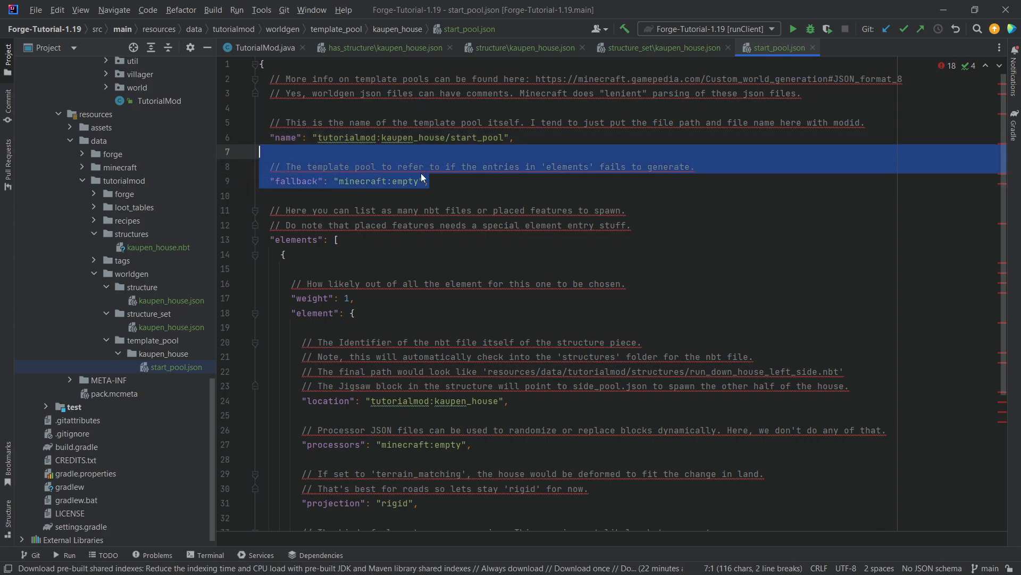
click(429, 181)
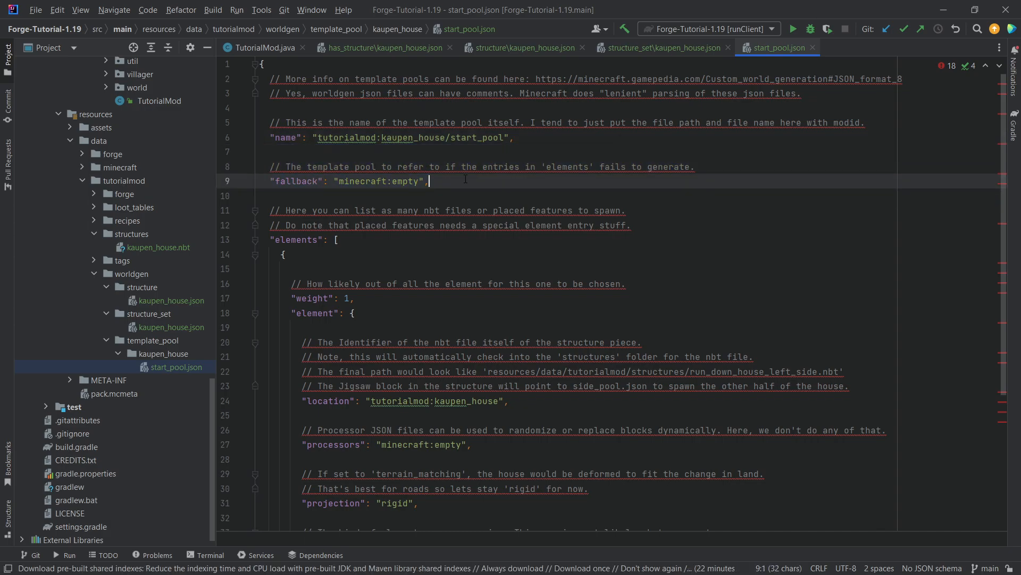
scroll(down, 3)
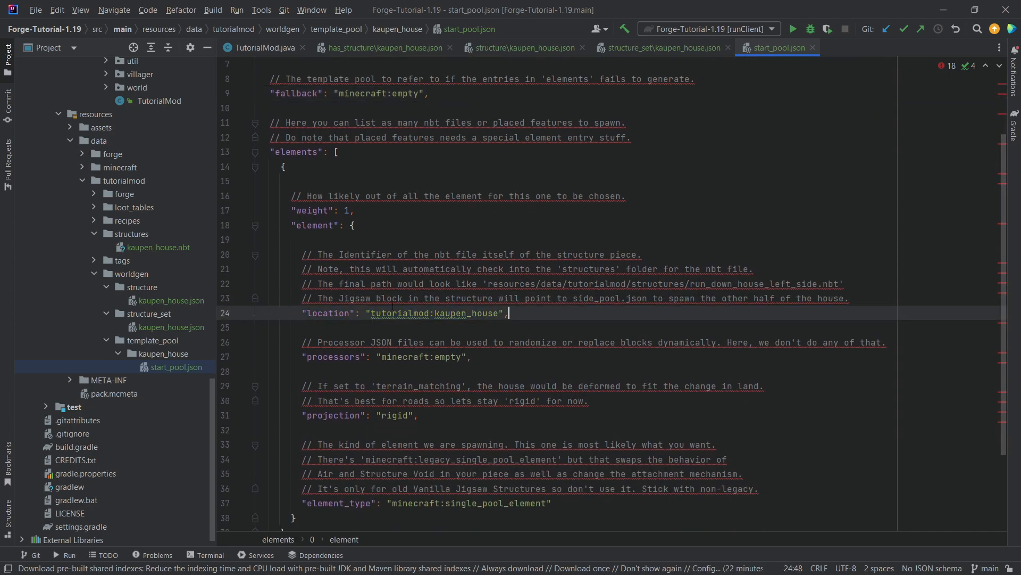
Match the tutorialmod:kaupen_house location to the structures/kaupen_house.nbt file.
double_click(400, 313)
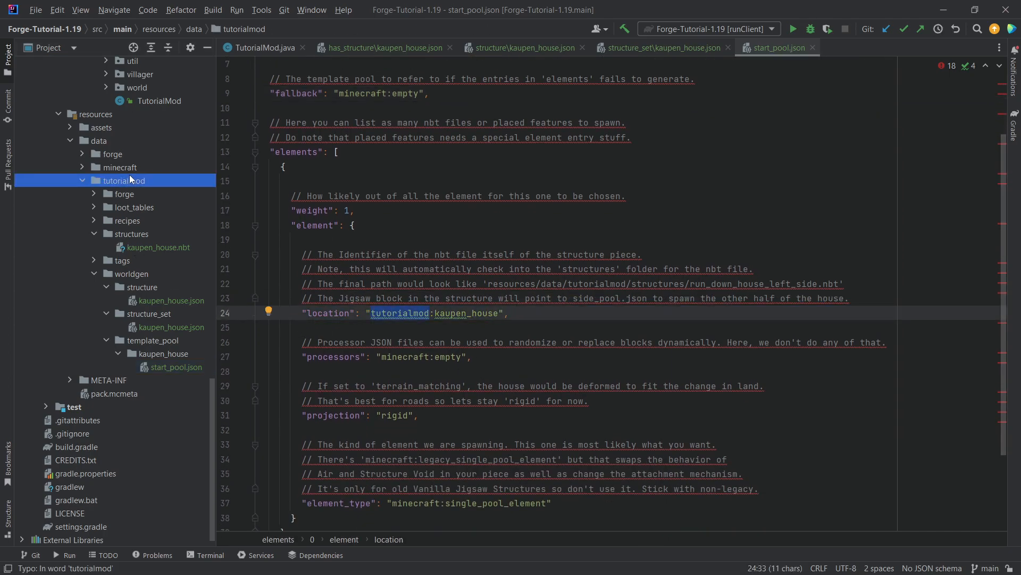
click(130, 233)
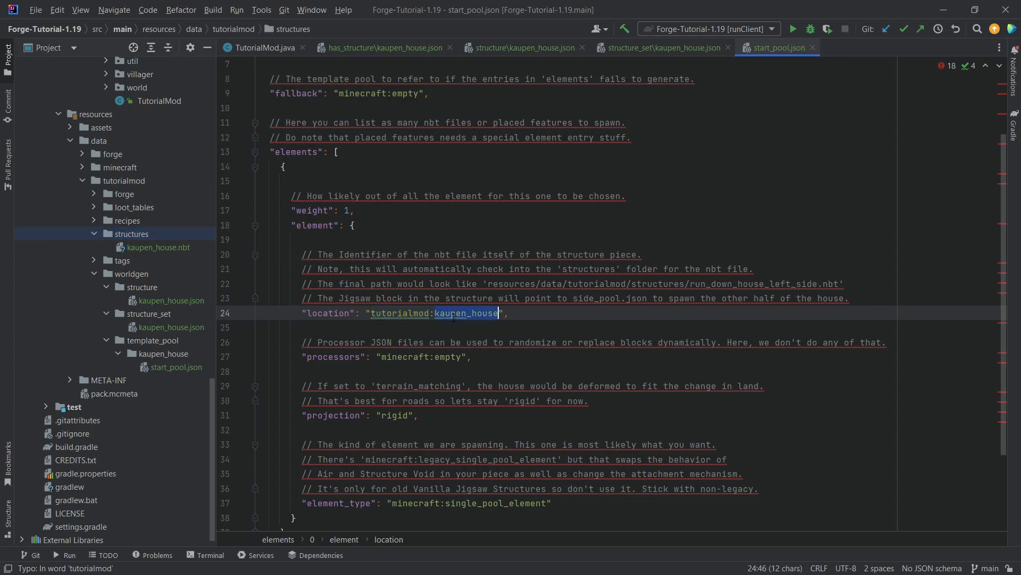
click(159, 247)
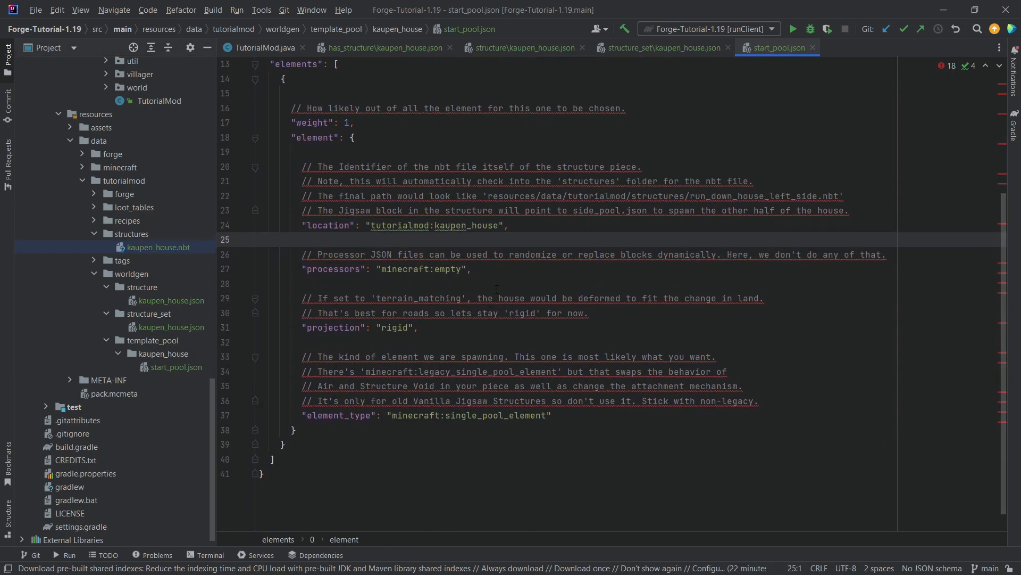
click(377, 225)
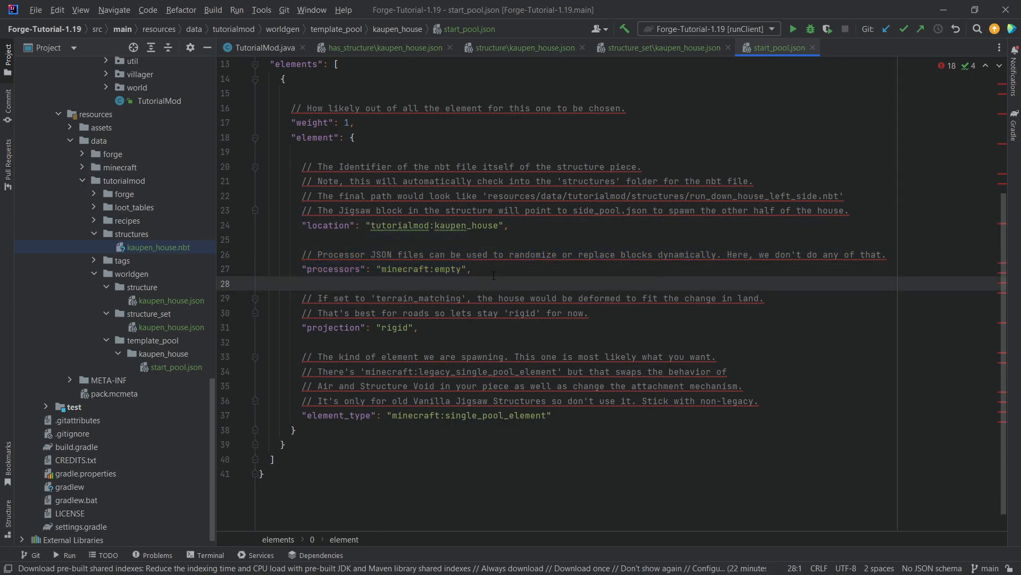
Change the projection from rigid to terrain_matching.
drag(259, 282, 551, 415)
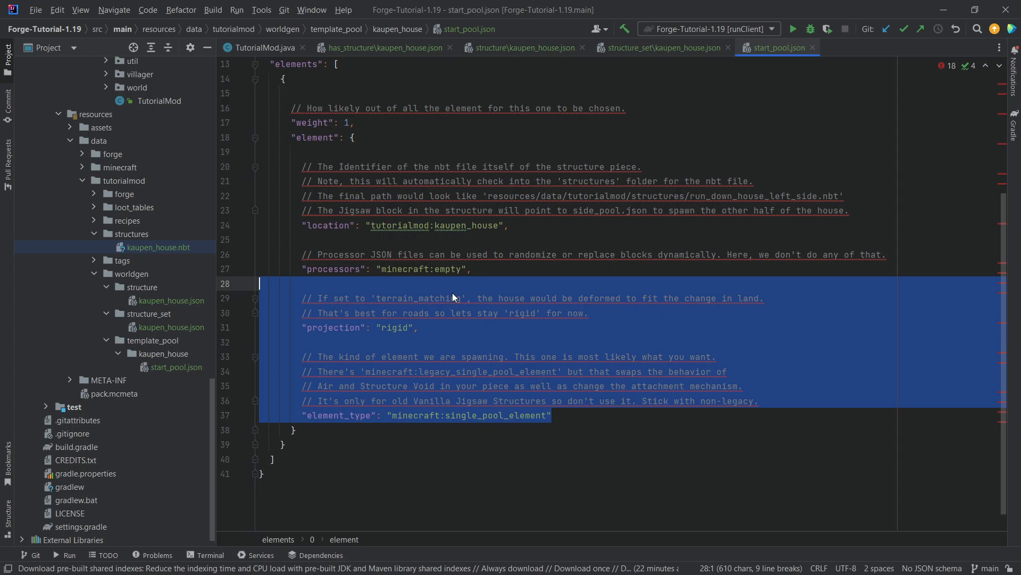
click(412, 312)
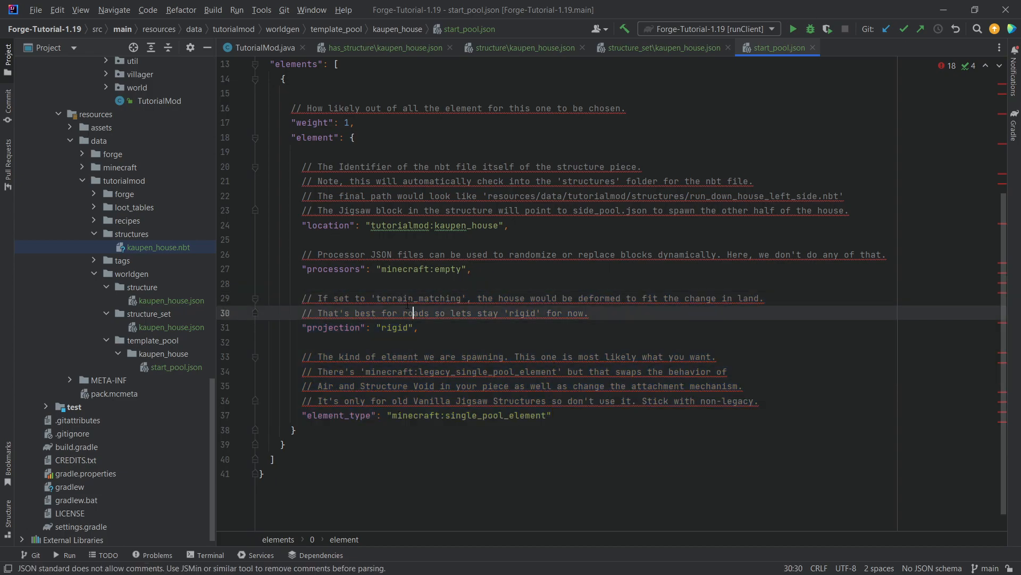
text(terrain_matching)
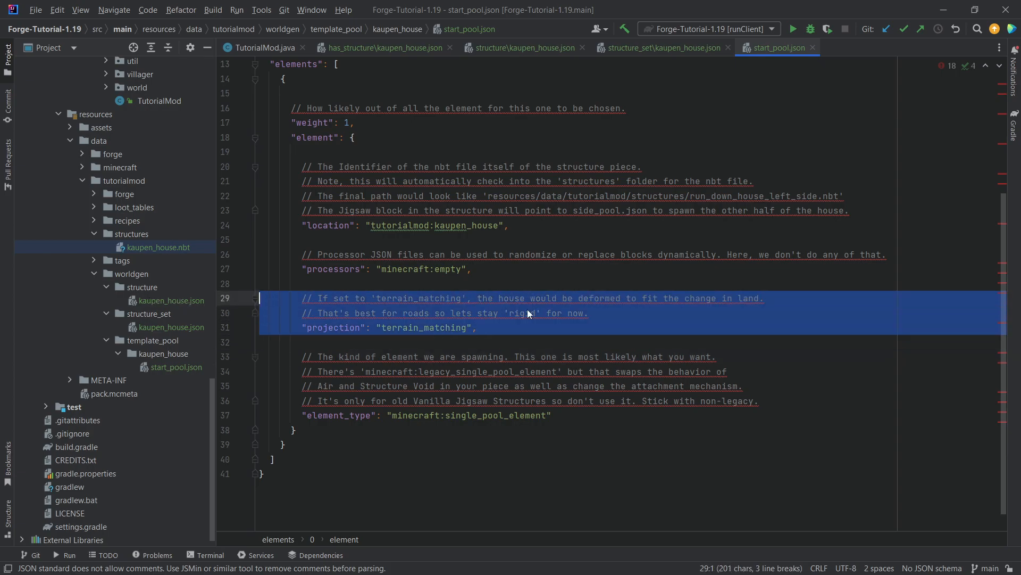
click(588, 314)
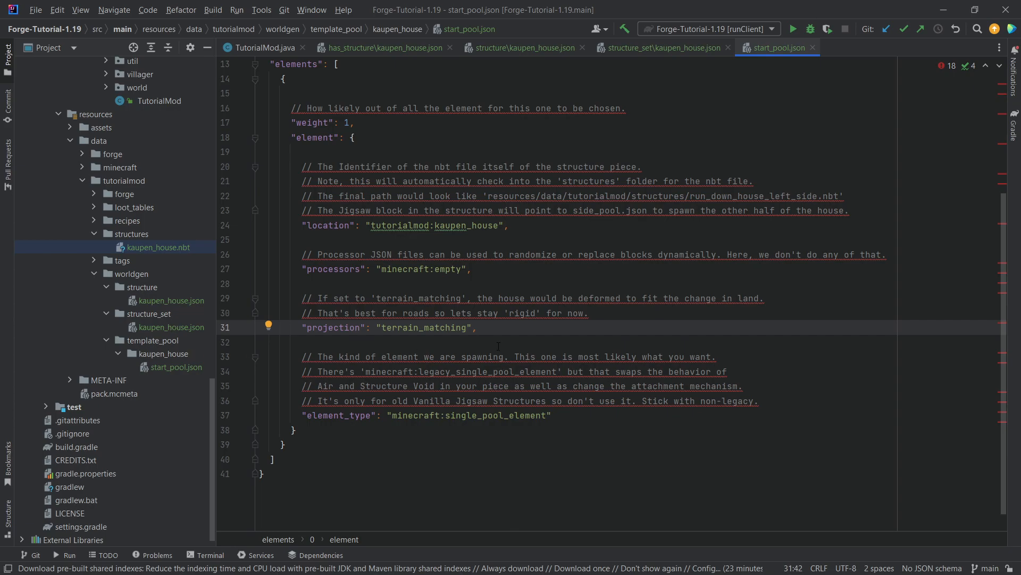
click(122, 260)
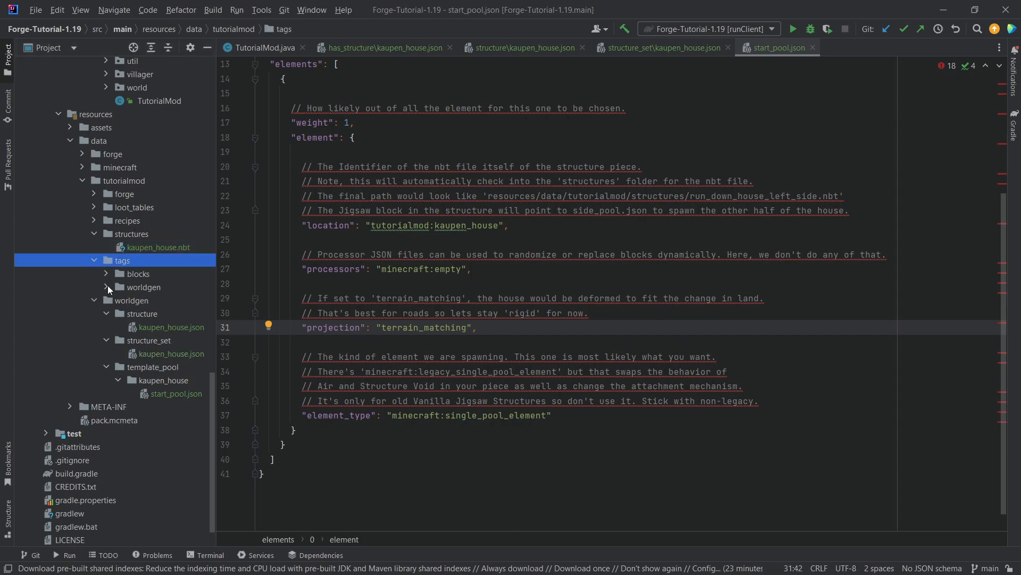
Expand the tags/worldgen folder toward the has_structure biome tag.
click(107, 287)
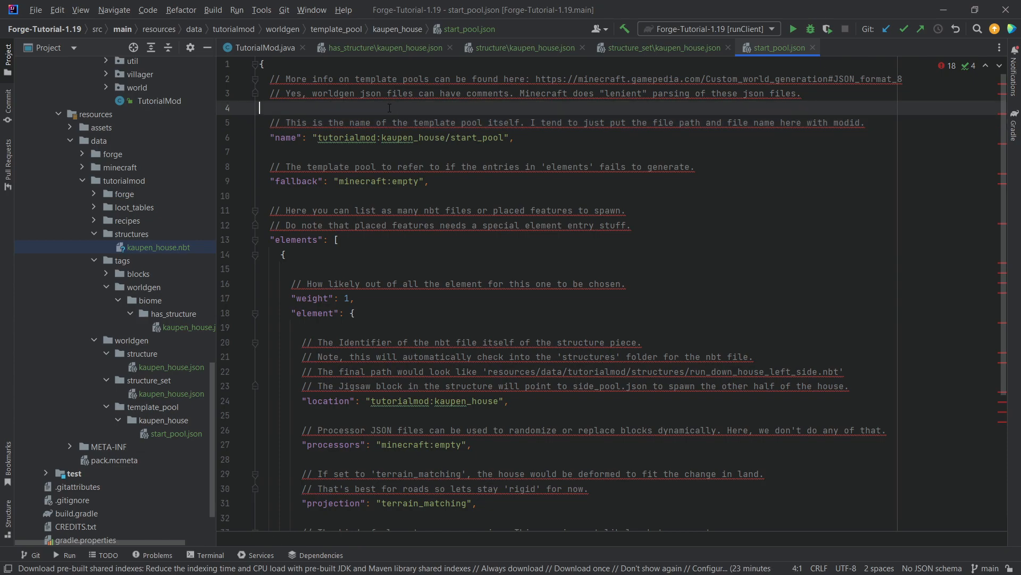
mouse_move(772, 353)
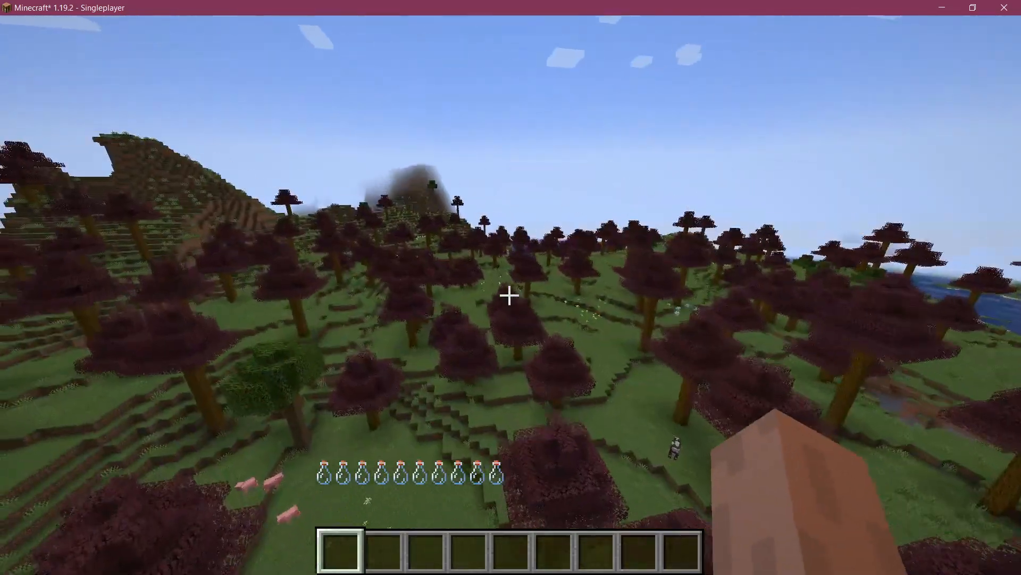
mouse_move(510, 293)
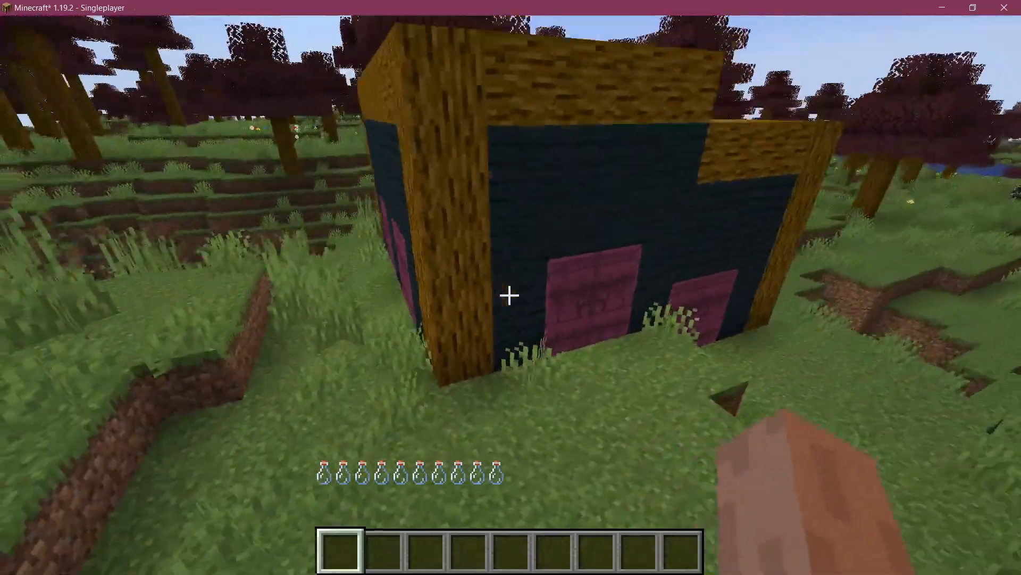
mouse_move(511, 296)
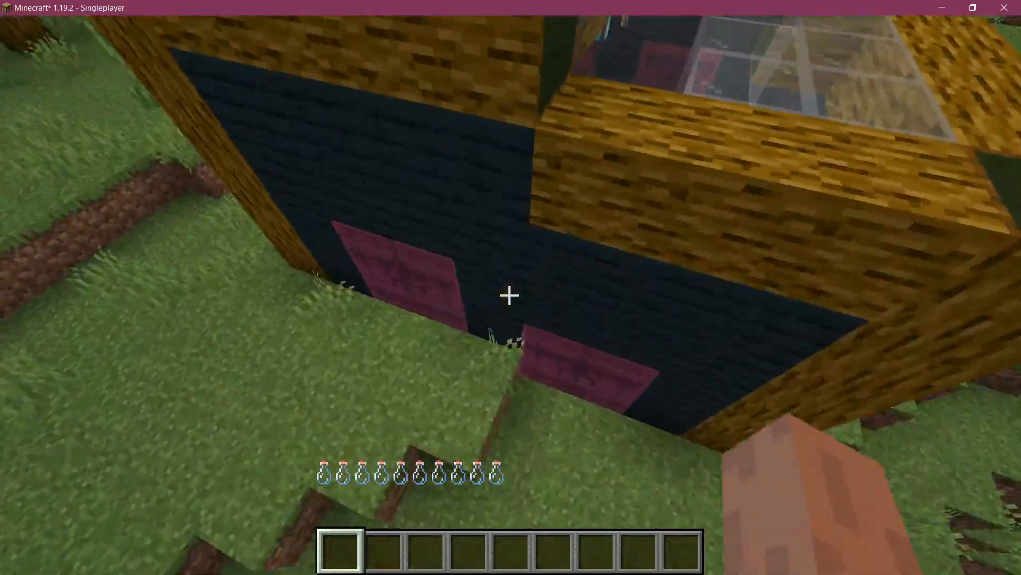
mouse_move(508, 296)
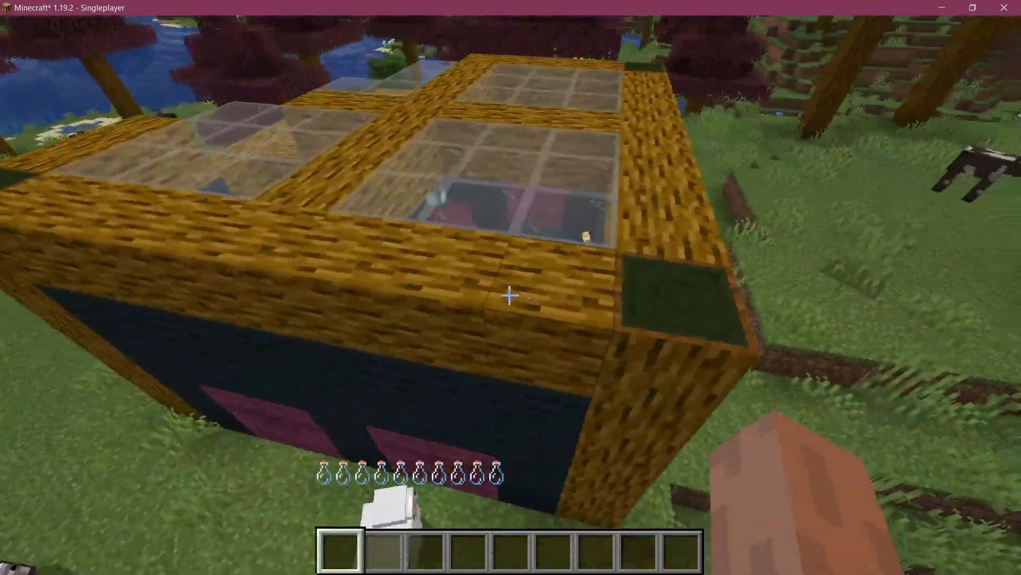
mouse_move(510, 296)
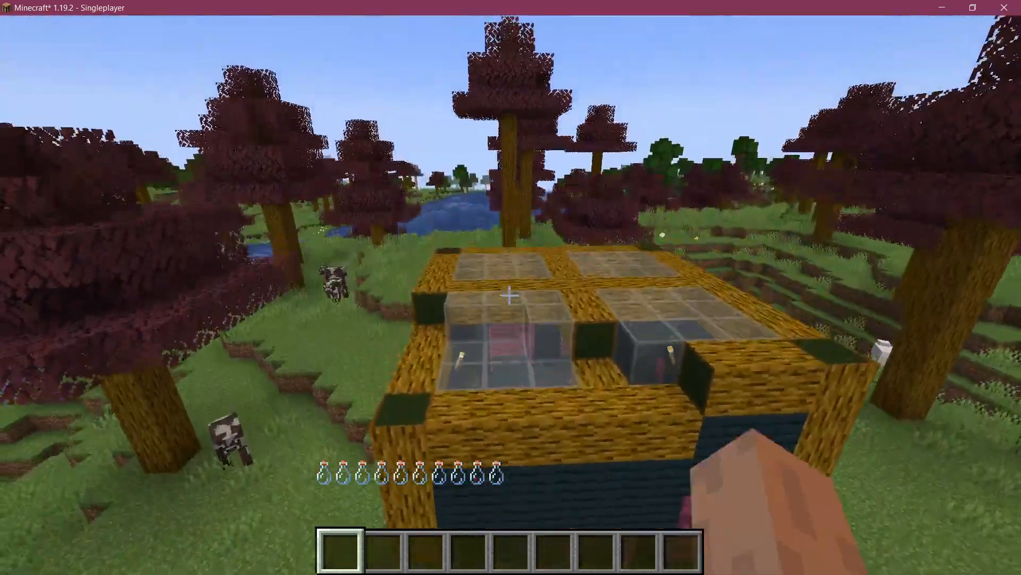
mouse_move(511, 295)
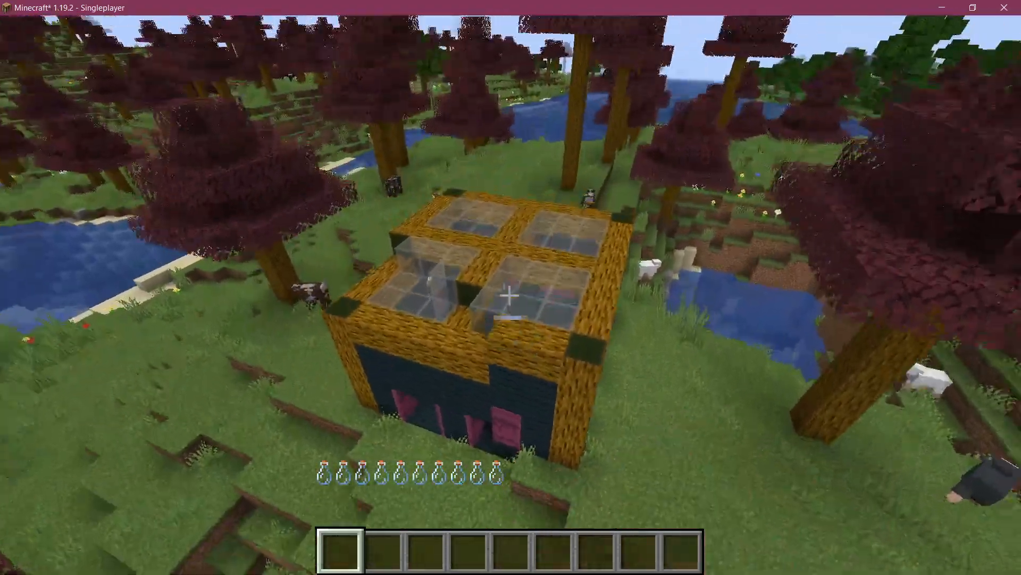
Pause the game after looking over the generated house.
key(e)
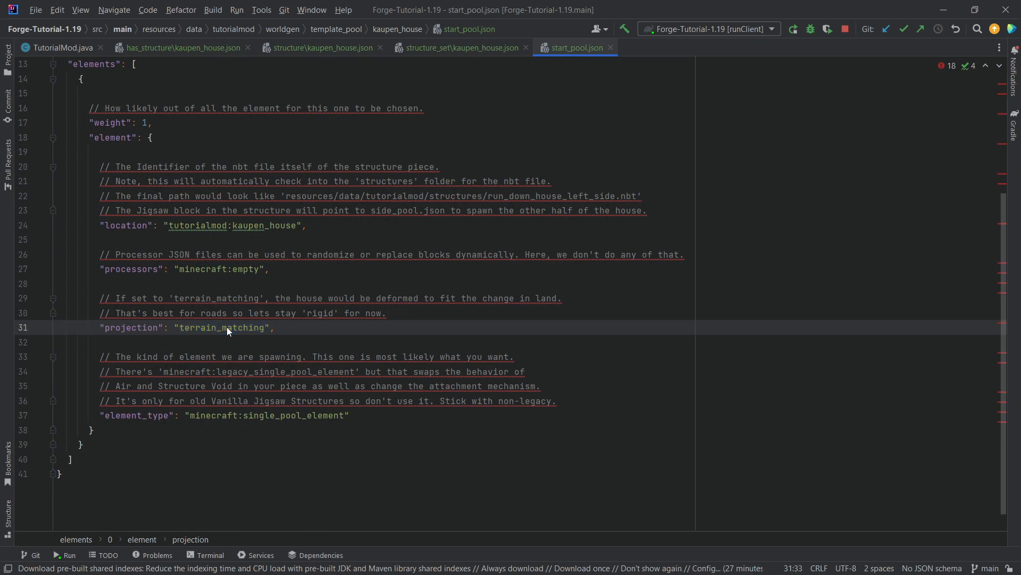
double_click(221, 328)
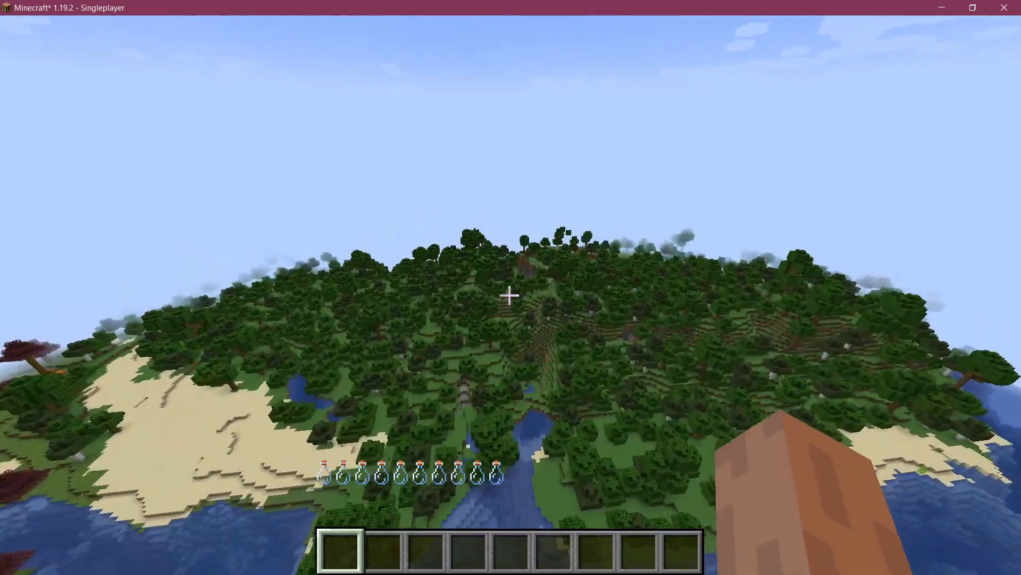
mouse_move(510, 295)
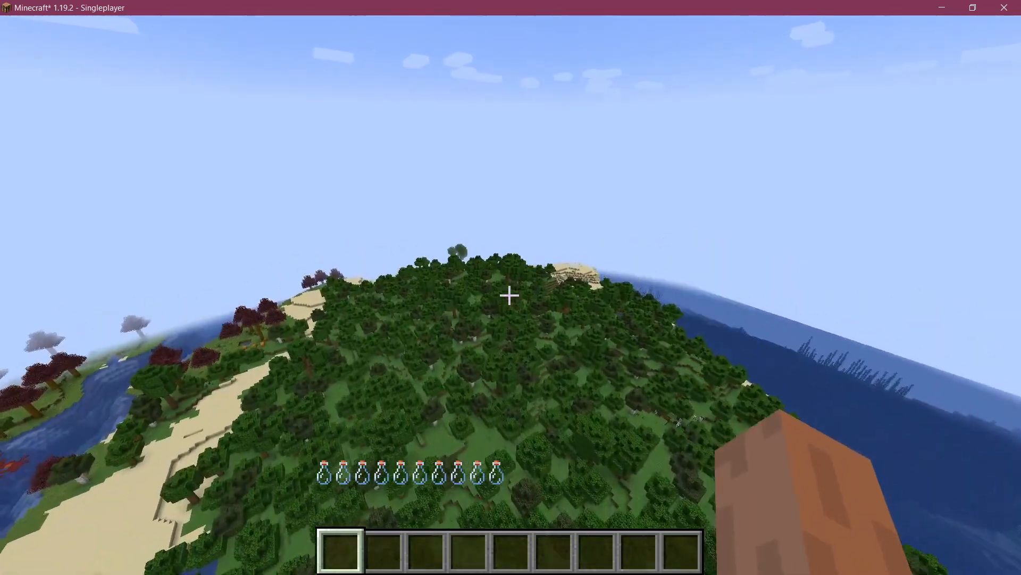
mouse_move(511, 295)
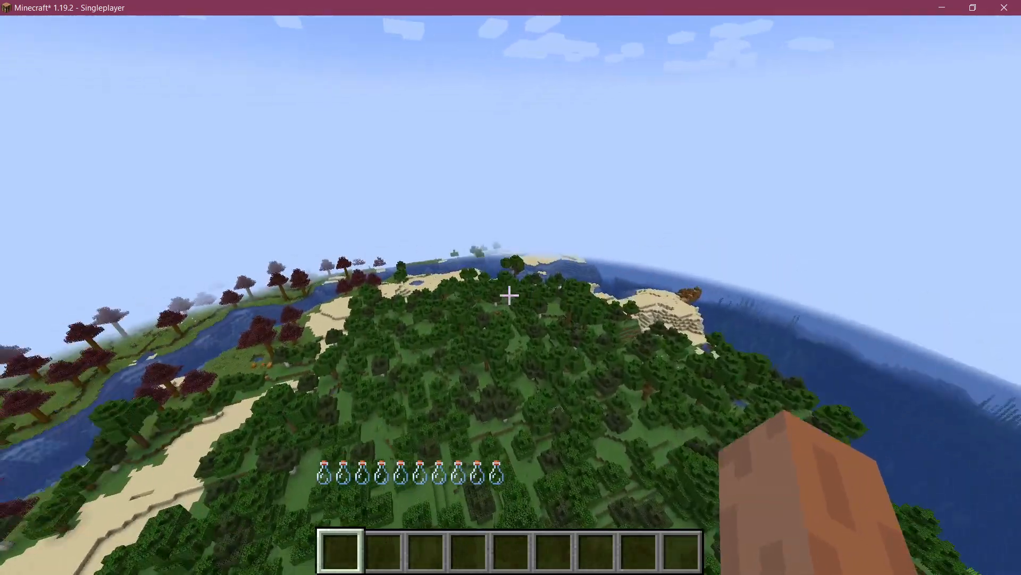